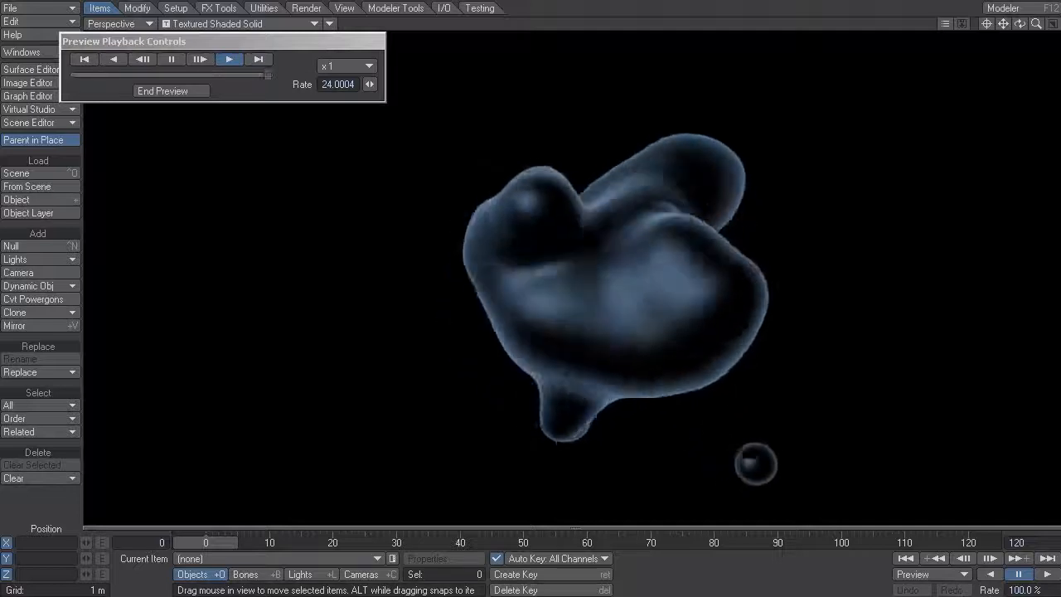
# End the blob preview playback in Layout before moving to an empty Modeler object.
pyautogui.click(229, 60)
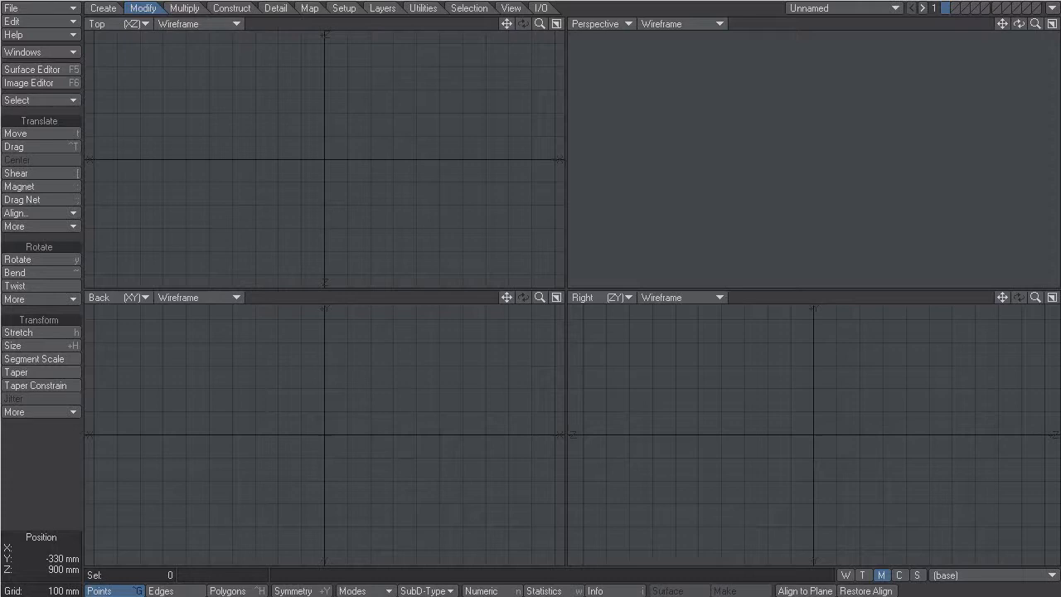
# Create a Ball primitive, then strip its polygons to leave a spherical point cloud.
pyautogui.click(426, 46)
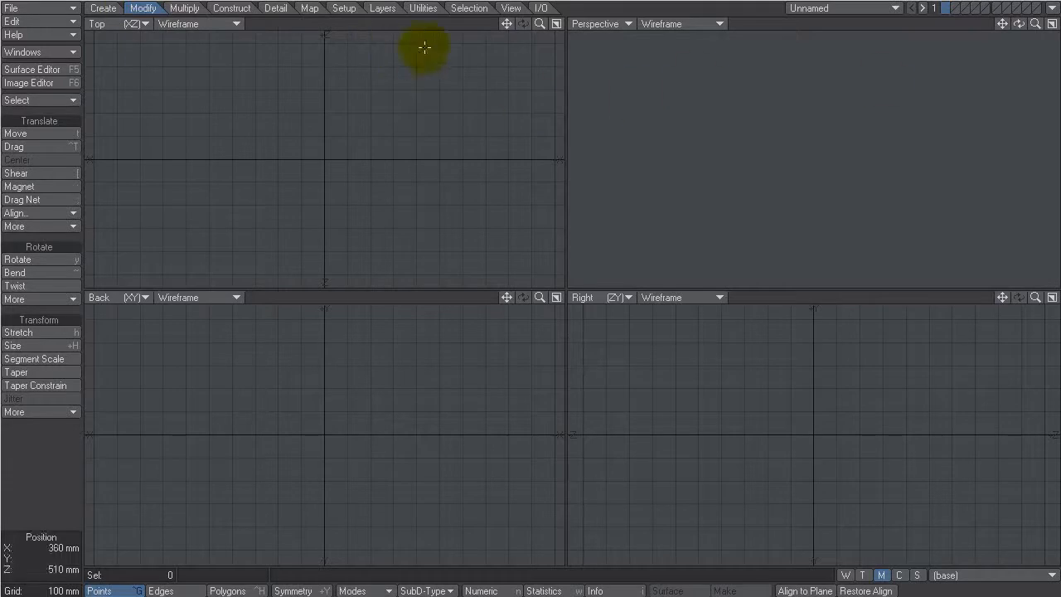
pyautogui.click(103, 6)
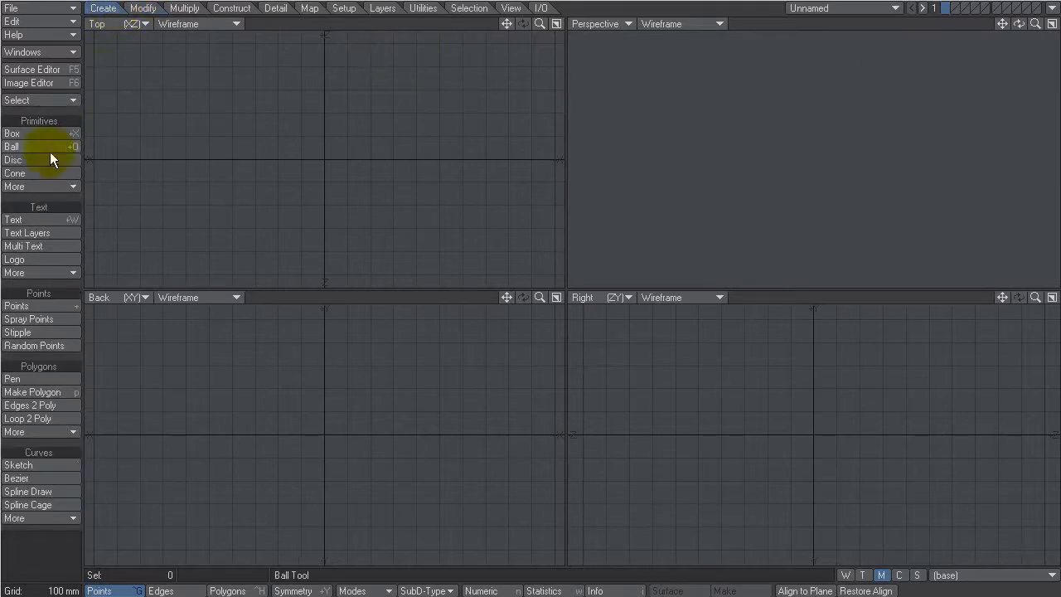
pyautogui.click(12, 146)
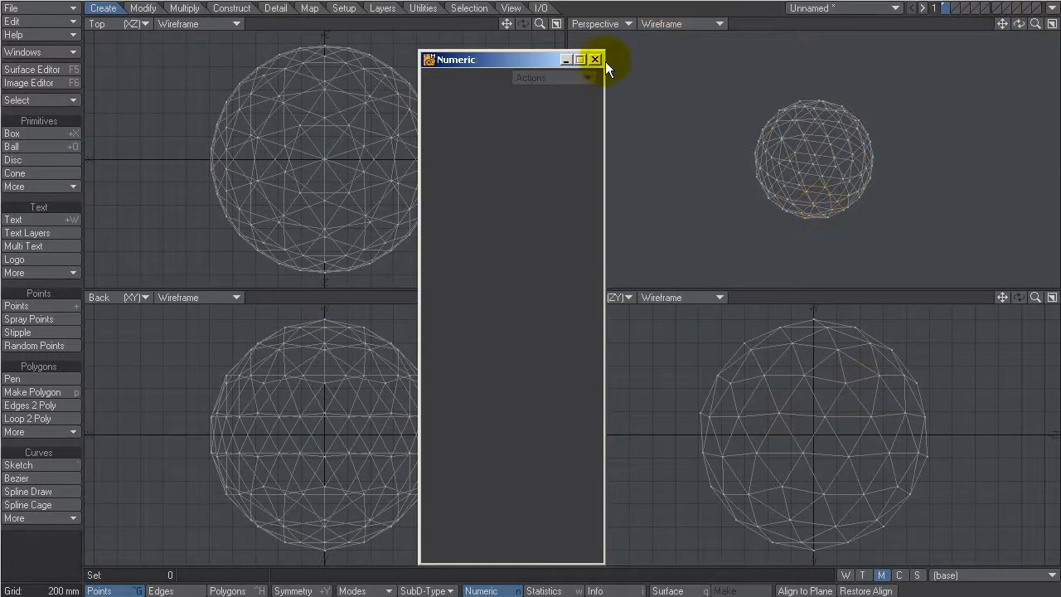
pyautogui.click(595, 60)
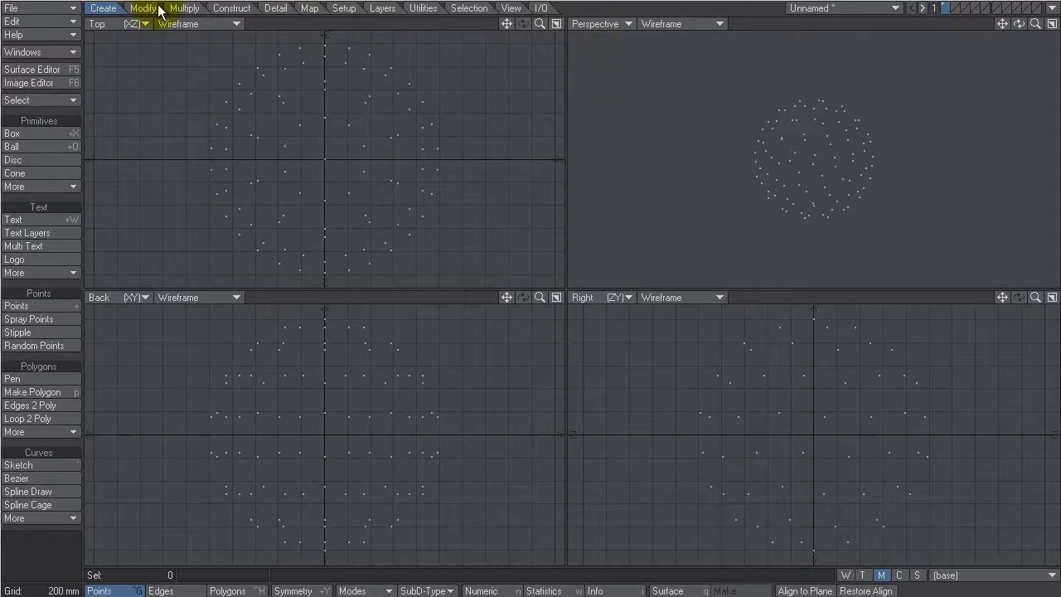
# Jitter the points with a Gaussian spread of 250 mm radius on X, Y and Z.
pyautogui.click(143, 10)
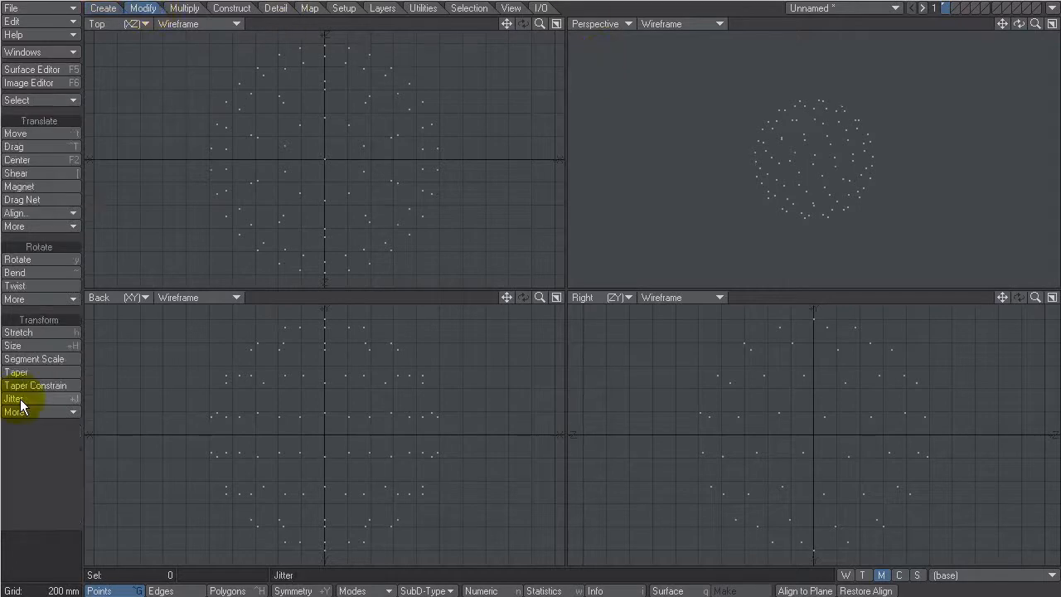
pyautogui.click(13, 398)
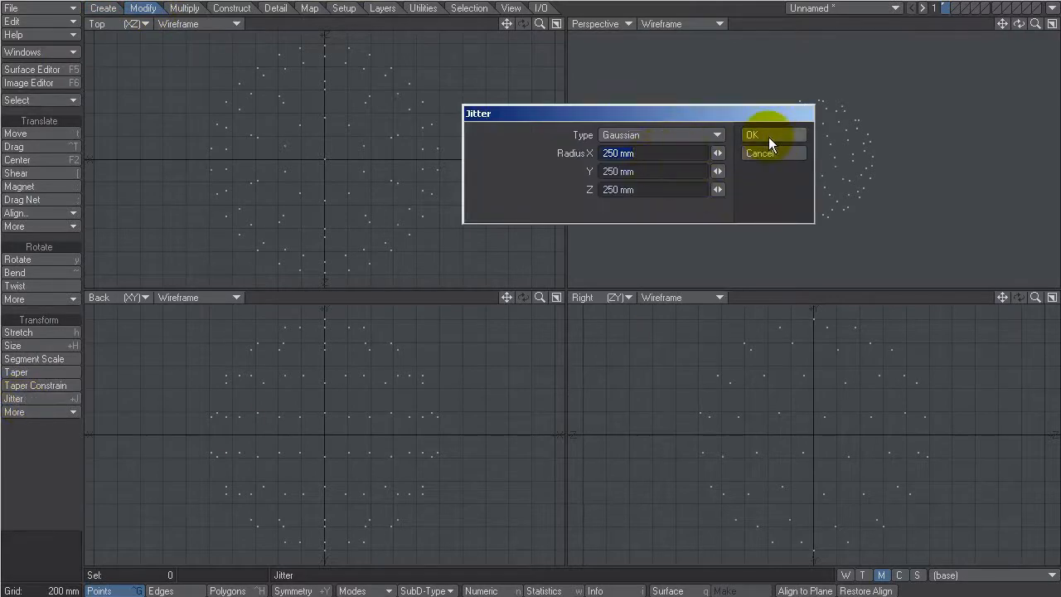
pyautogui.click(769, 134)
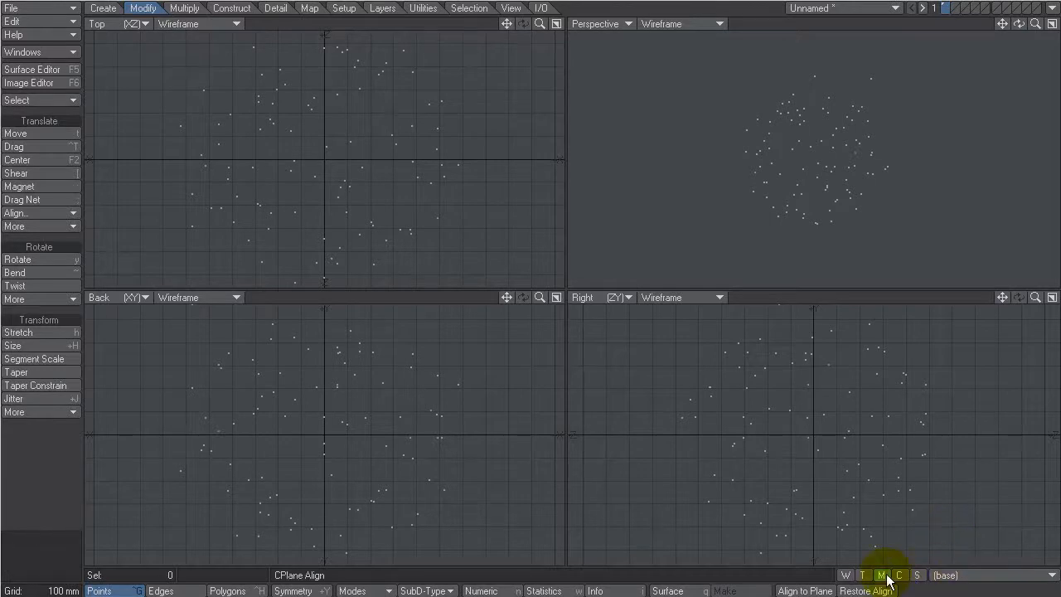
# Jitter the points into Morph01 and create a further endomorph up to Morph03.
pyautogui.click(886, 572)
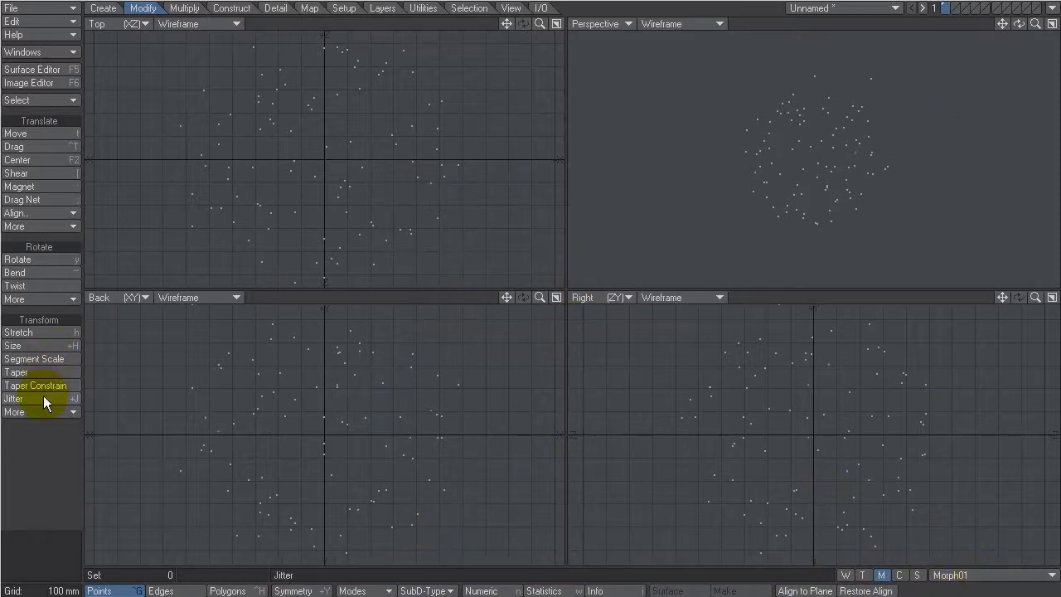
pyautogui.click(33, 397)
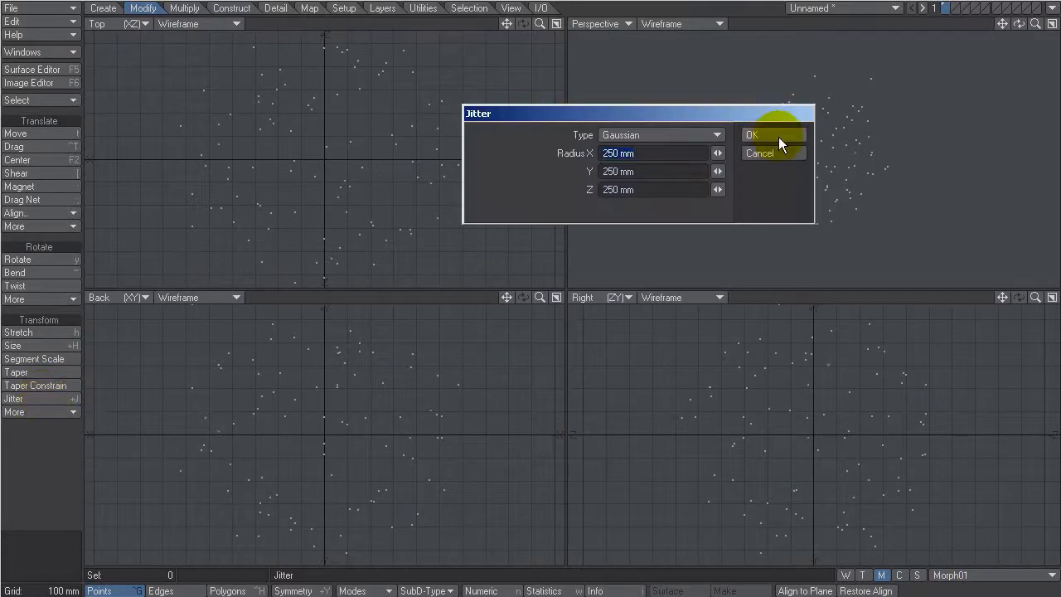
pyautogui.click(752, 134)
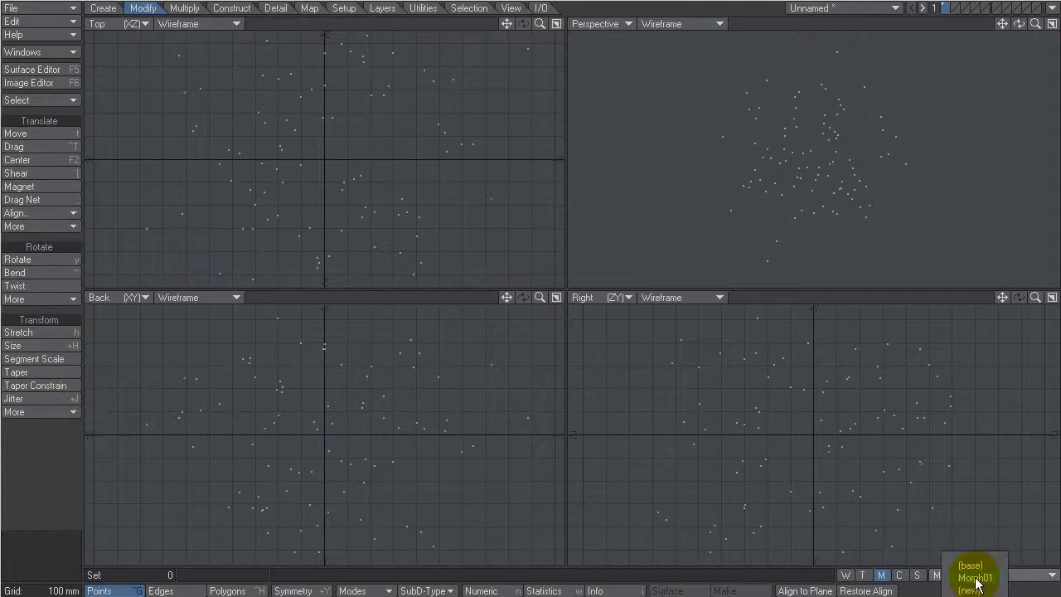
pyautogui.click(973, 577)
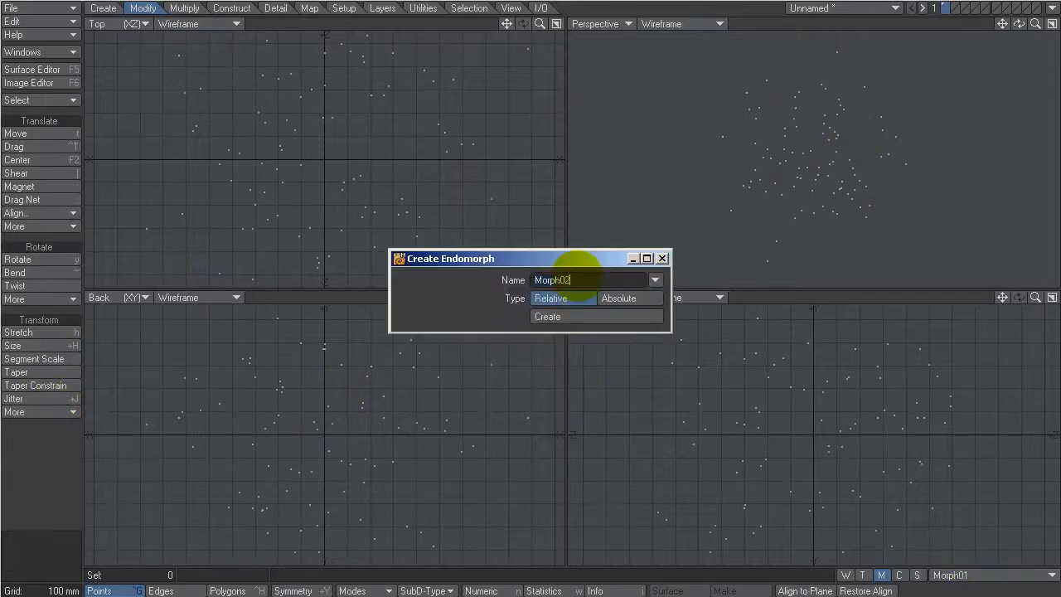
pyautogui.click(547, 315)
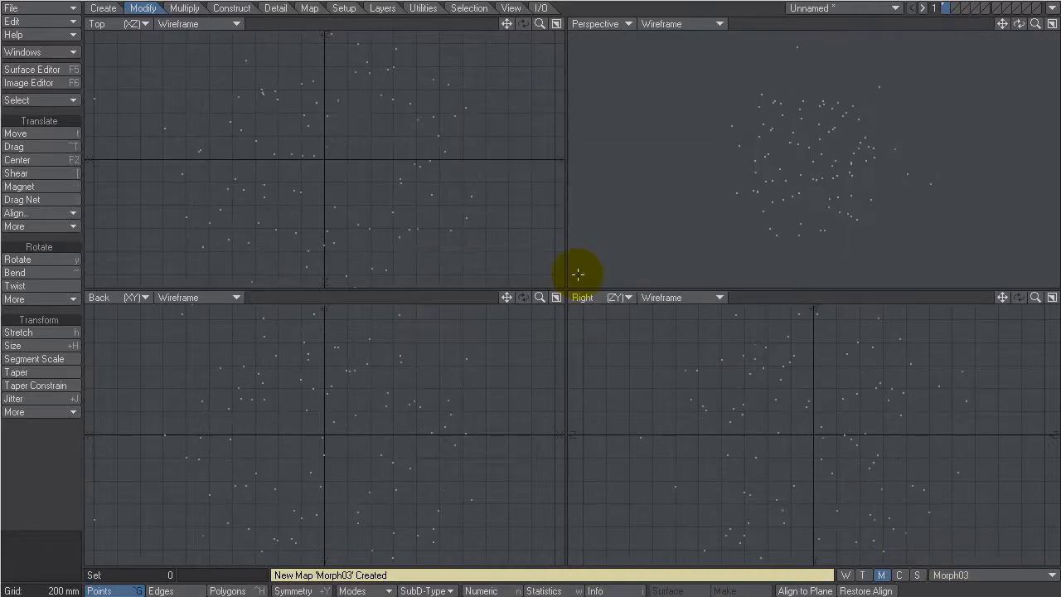
pyautogui.moveTo(918, 113)
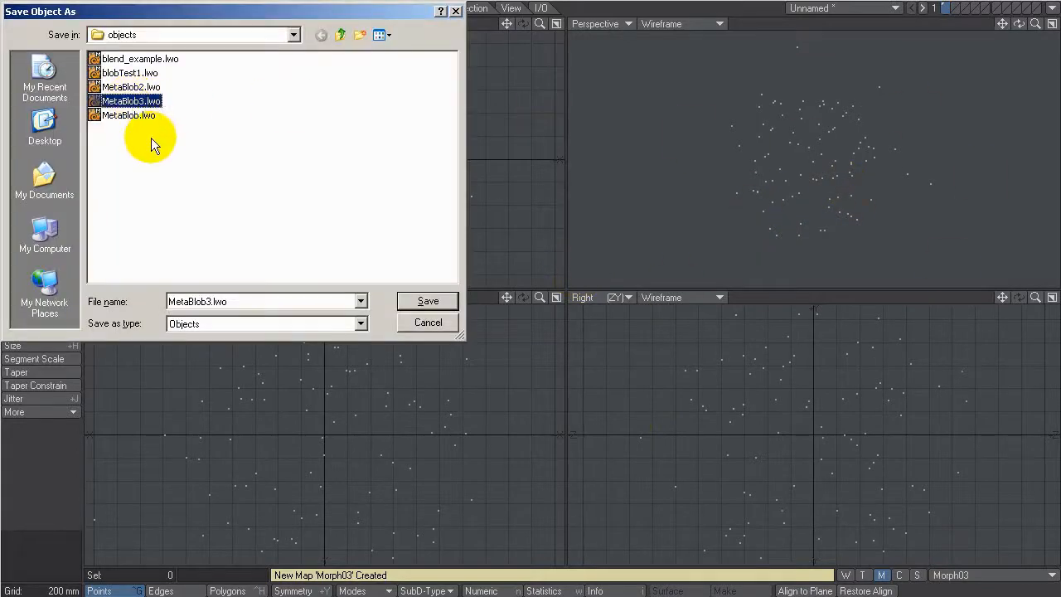
# Save the point cloud object as MetaBlob3.lwo, overwriting the existing file.
pyautogui.click(427, 302)
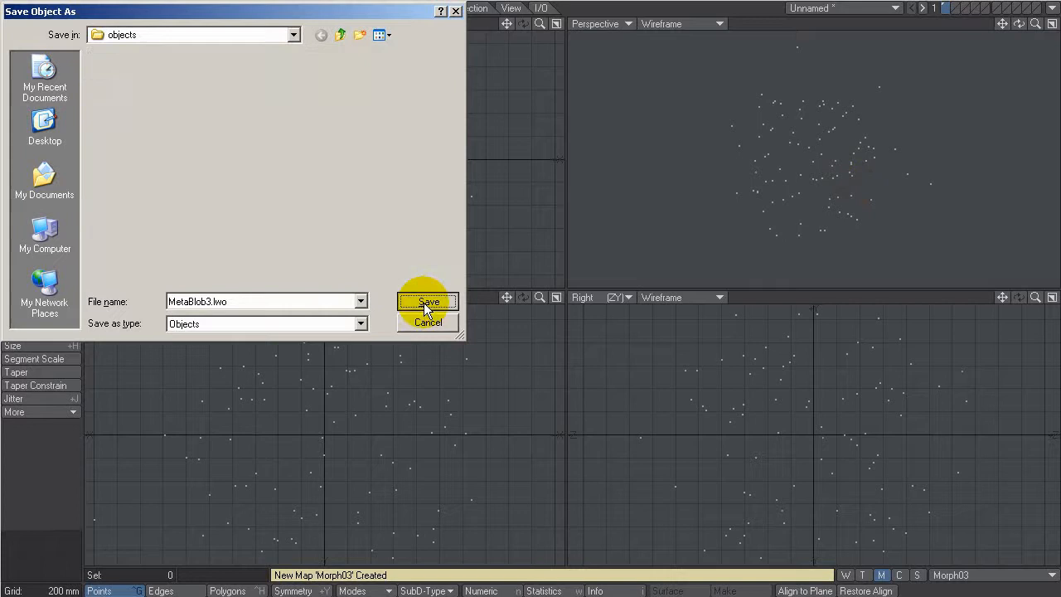
pyautogui.click(428, 301)
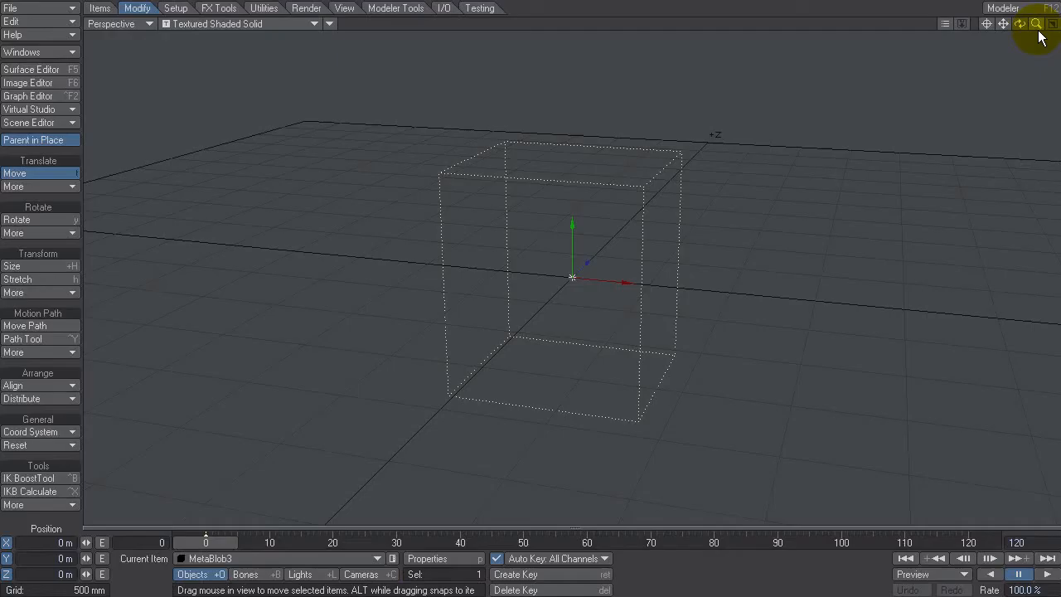
pyautogui.moveTo(285, 25)
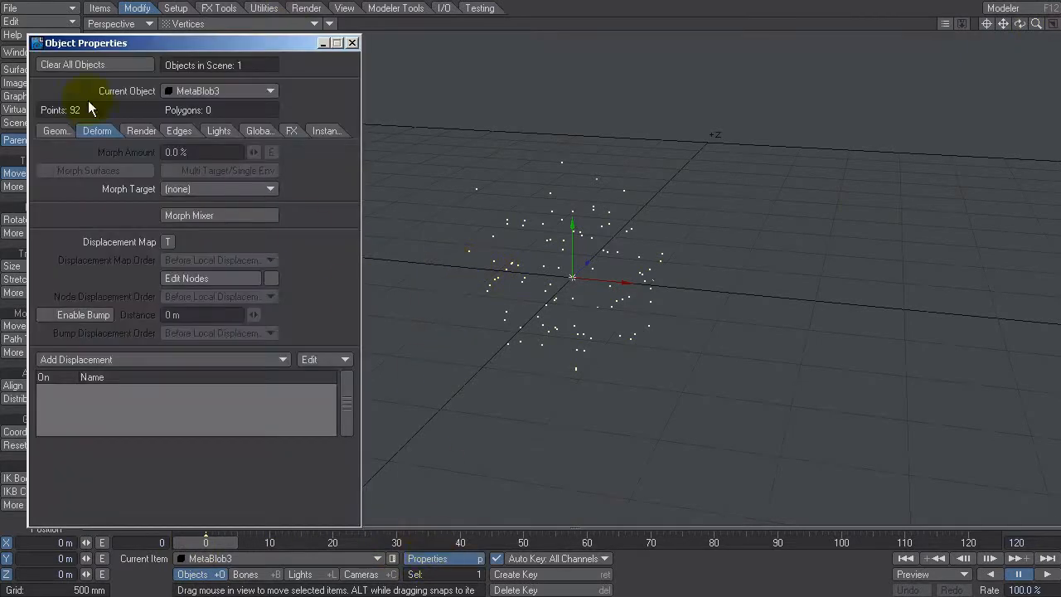
pyautogui.moveTo(207, 224)
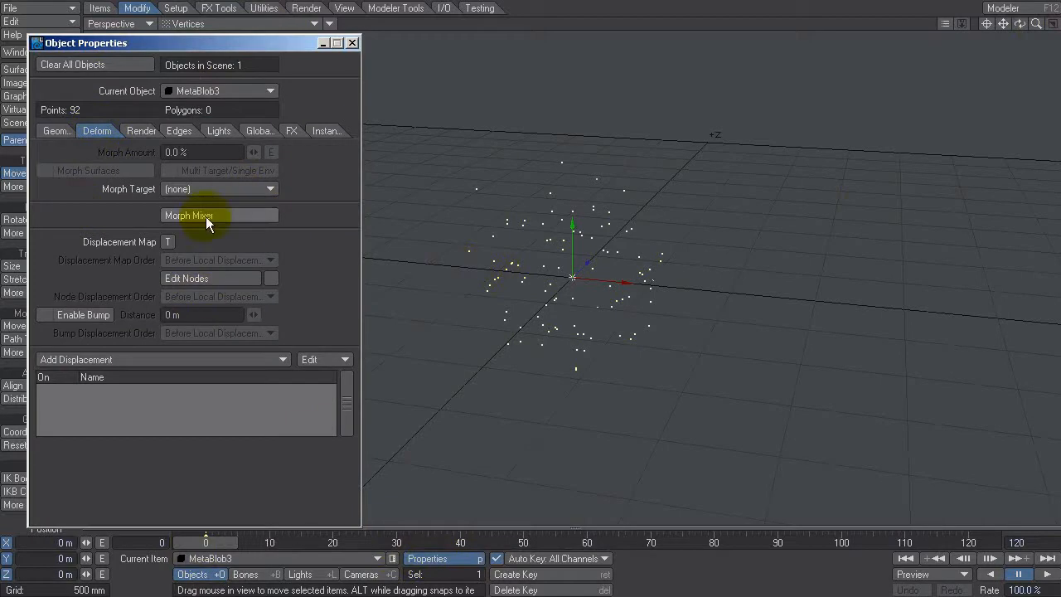
# Bring up the Morph Mixer showing Morph01–Morph03 sliders at 0% for MetaBlob3.
pyautogui.click(207, 216)
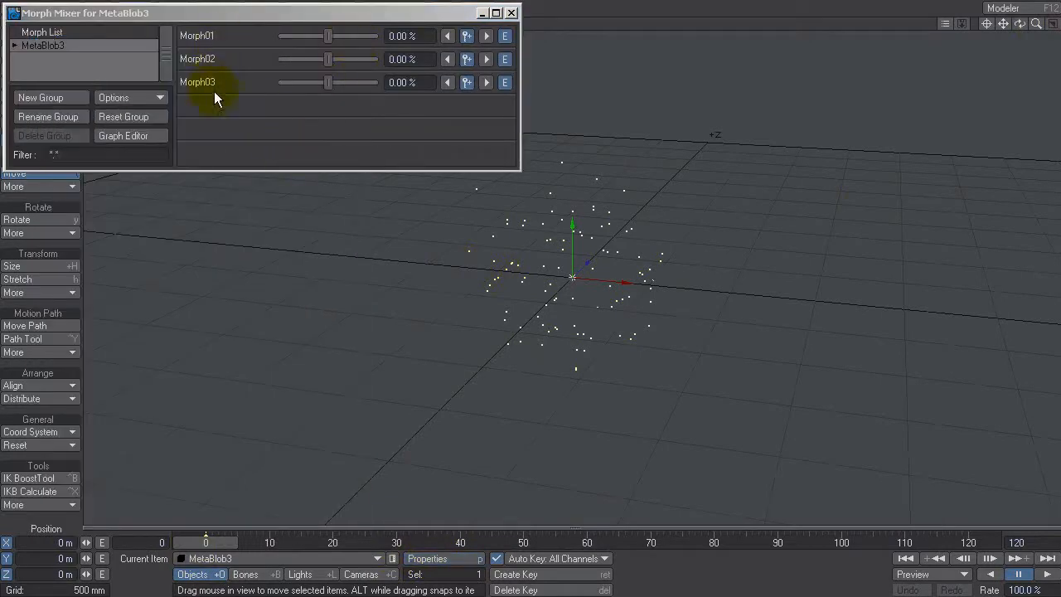
# Keyframe Morph01 strengths such as -100% across frames, peaking at 15 and returning by 30.
pyautogui.moveTo(328, 36); pyautogui.dragTo(345, 36)
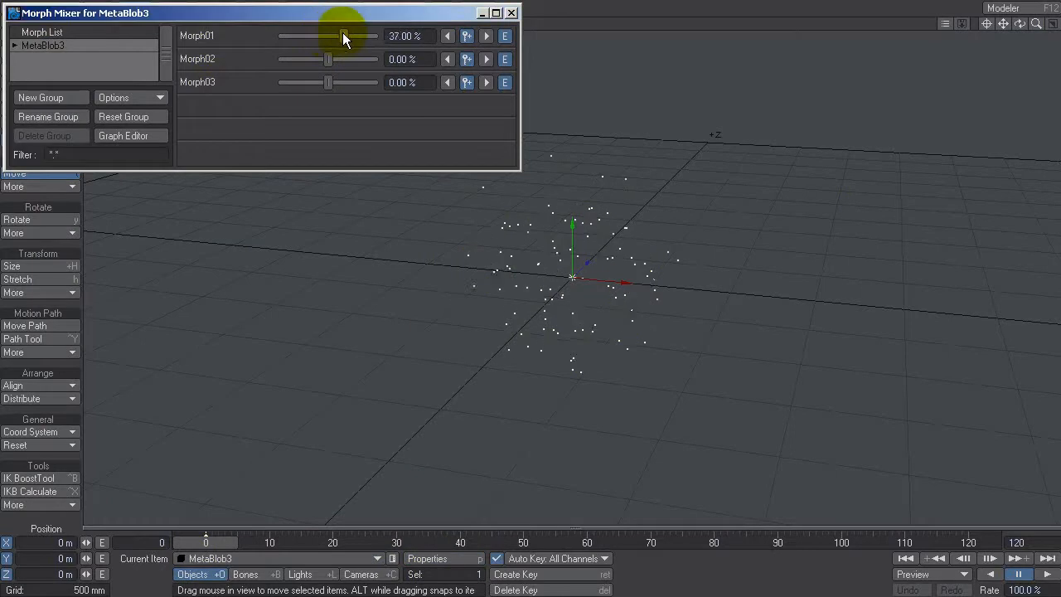
pyautogui.moveTo(345, 37); pyautogui.dragTo(313, 36)
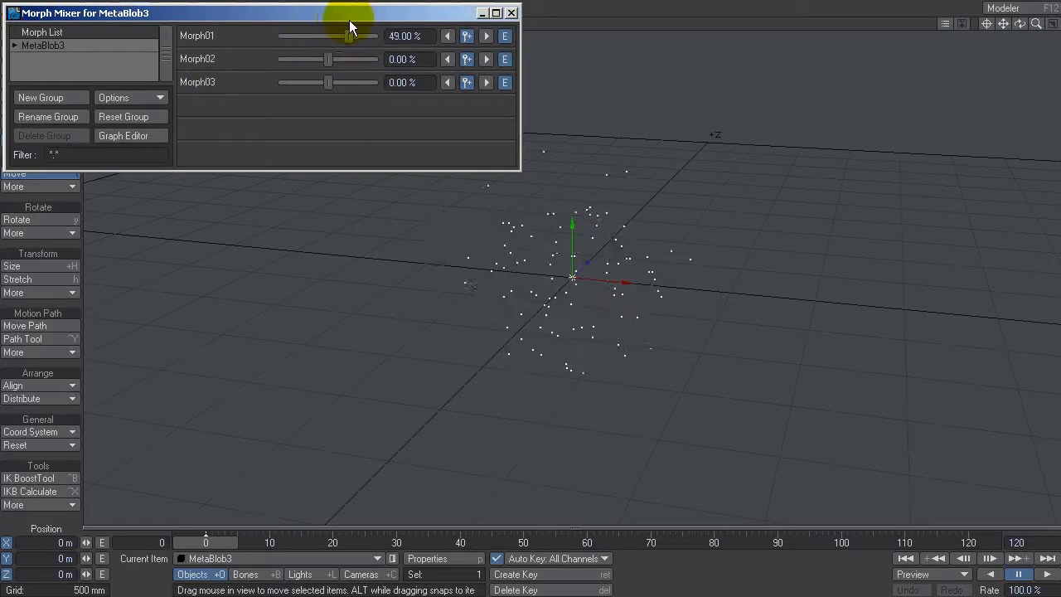
pyautogui.moveTo(349, 37); pyautogui.dragTo(278, 36)
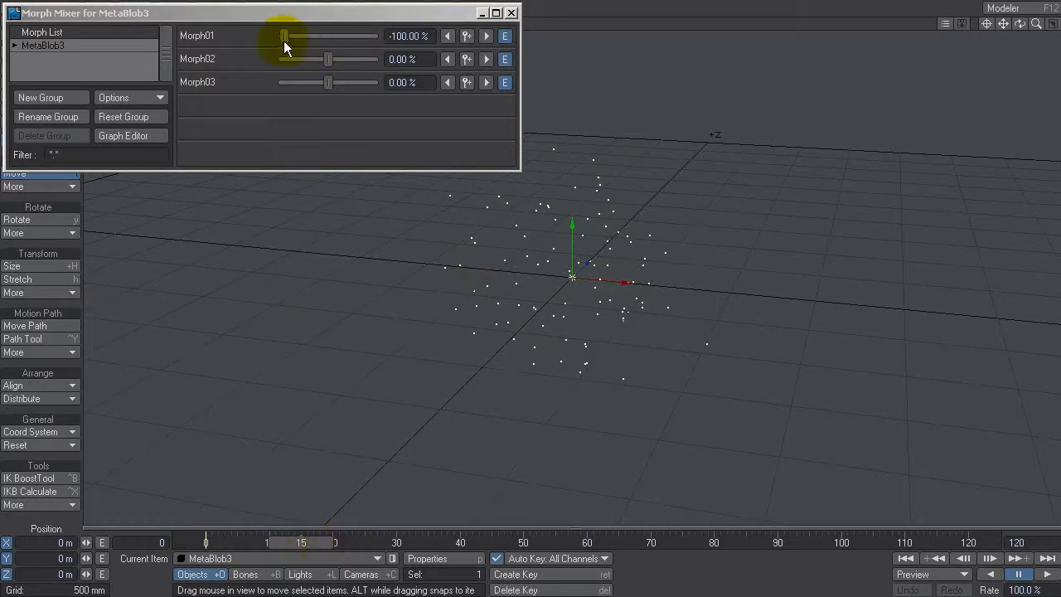
pyautogui.moveTo(285, 37); pyautogui.dragTo(376, 36)
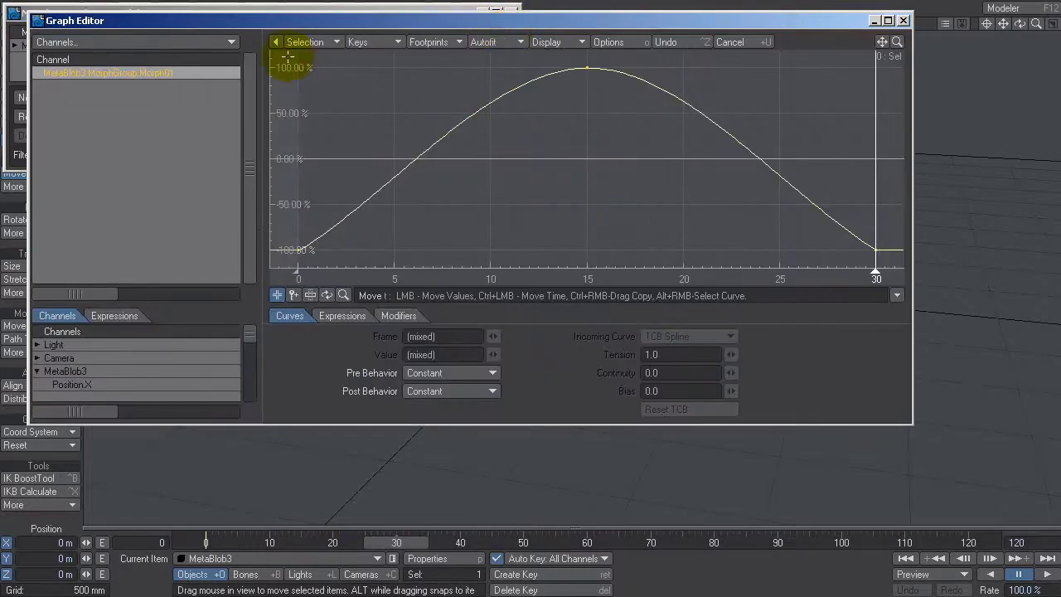
pyautogui.moveTo(811, 252)
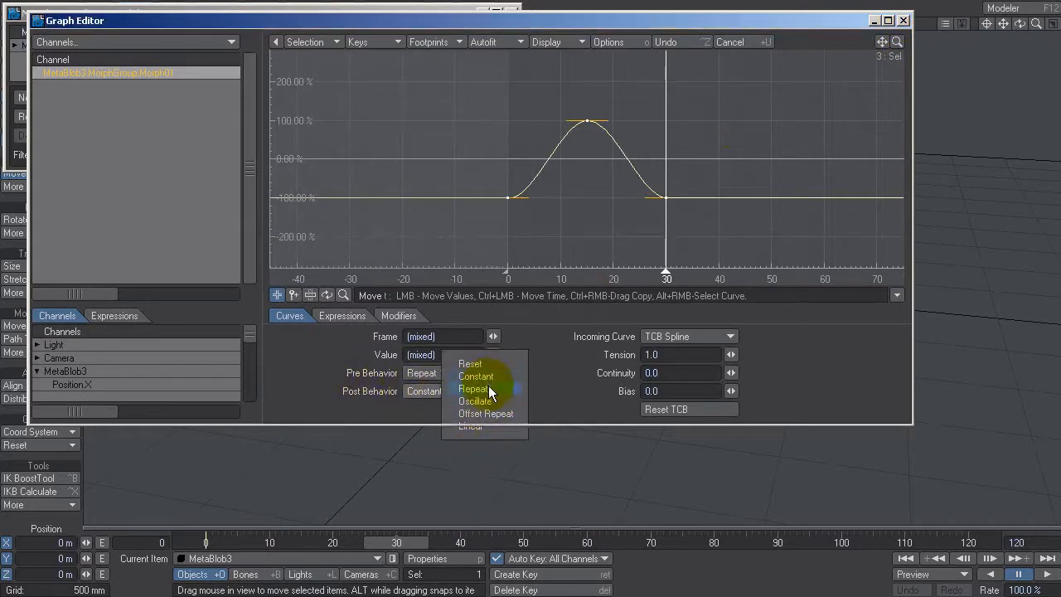
# Set the Morph01 curve's Pre and Post Behavior to Repeat so it cycles endlessly.
pyautogui.click(474, 388)
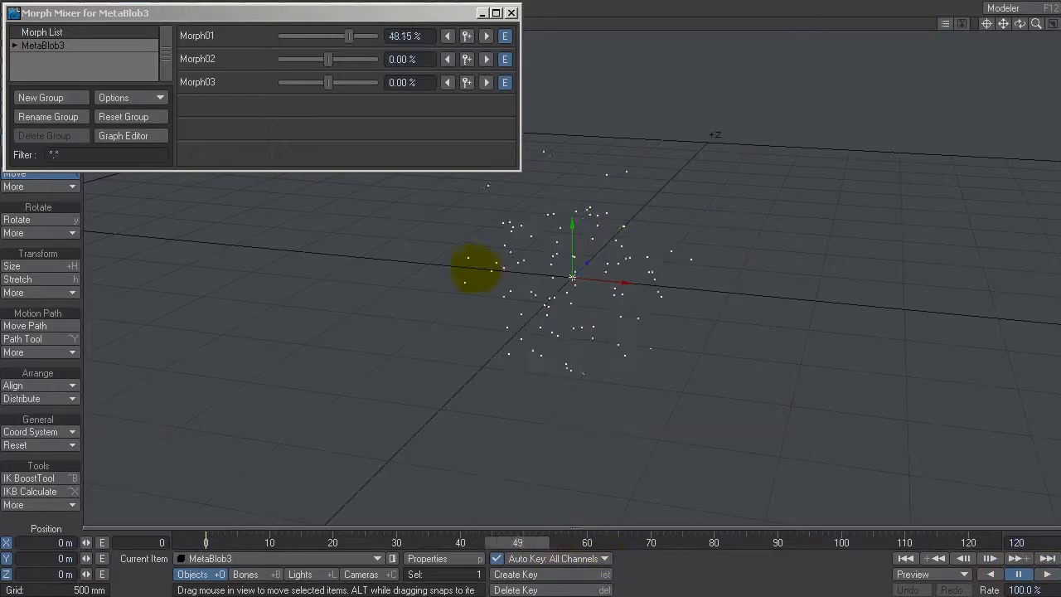
# Keyframe Morph02 around frame 30 and set Morph01/Morph02 Post Behavior to Repeat.
pyautogui.moveTo(349, 37); pyautogui.dragTo(315, 37)
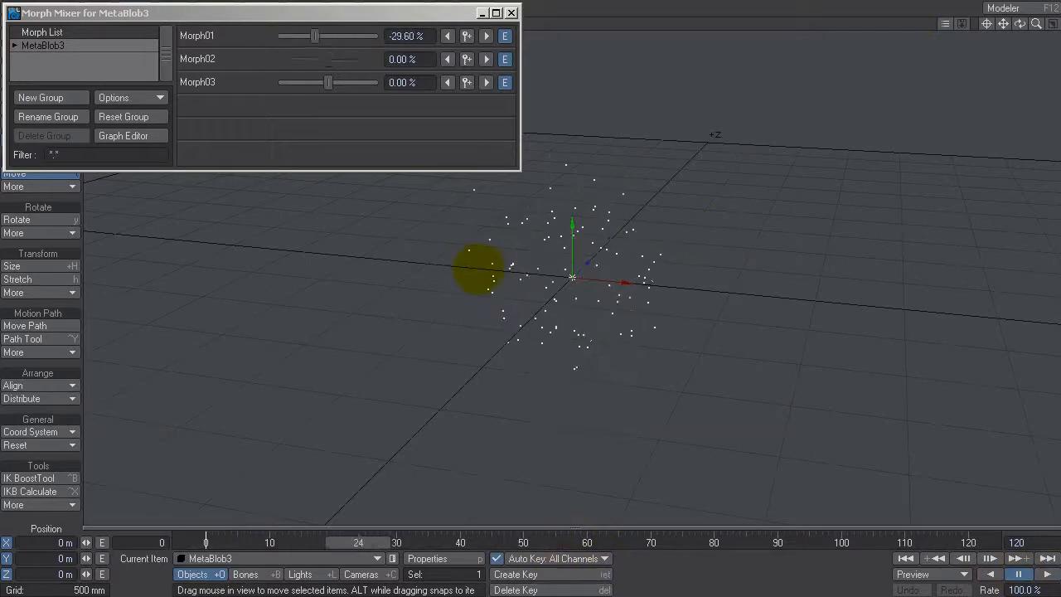
pyautogui.moveTo(313, 37); pyautogui.dragTo(329, 37)
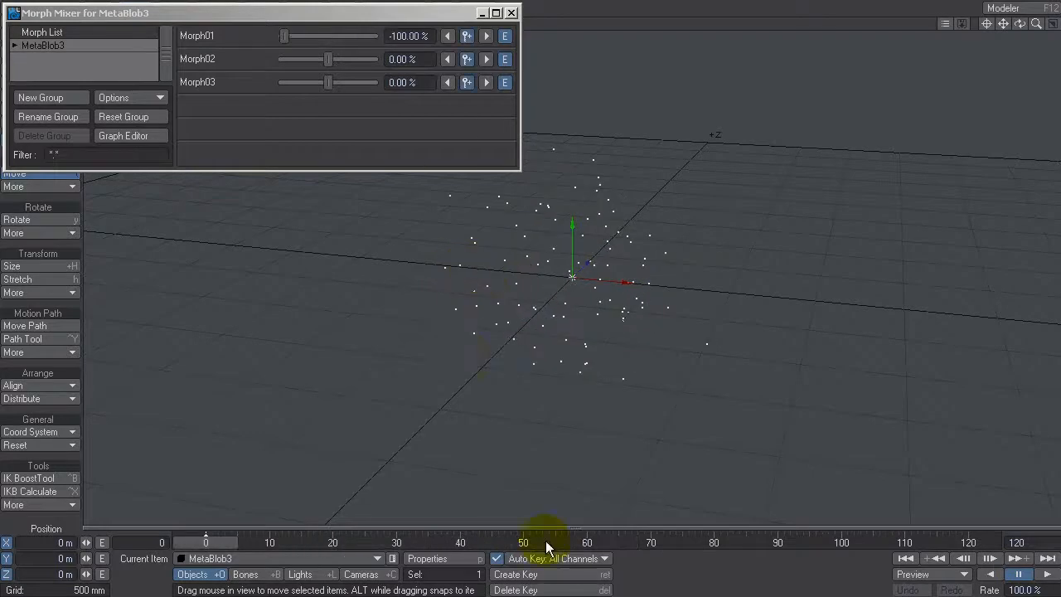
pyautogui.moveTo(290, 133)
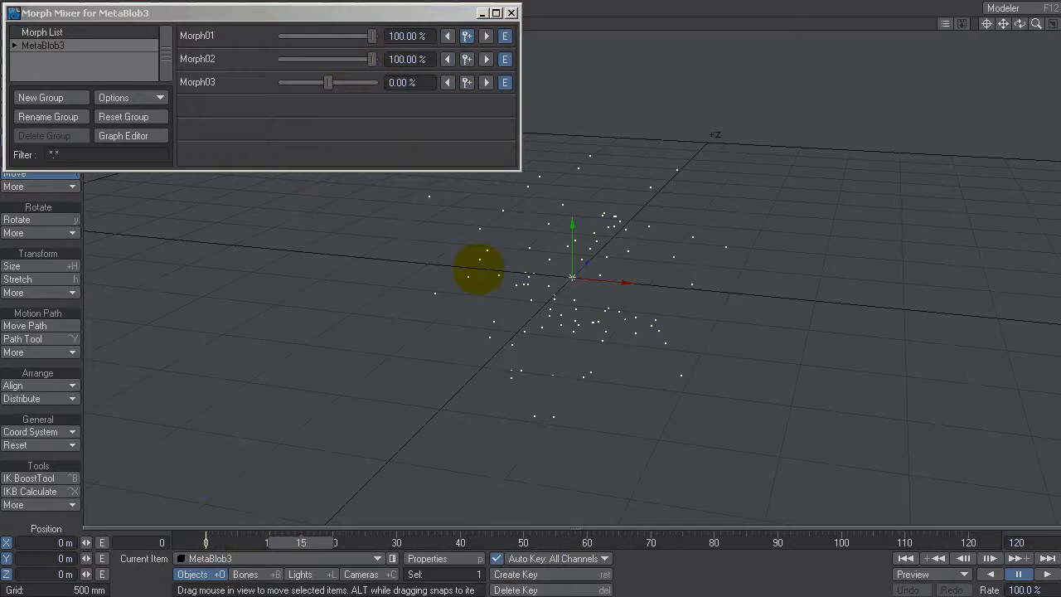
pyautogui.moveTo(373, 37); pyautogui.dragTo(285, 37)
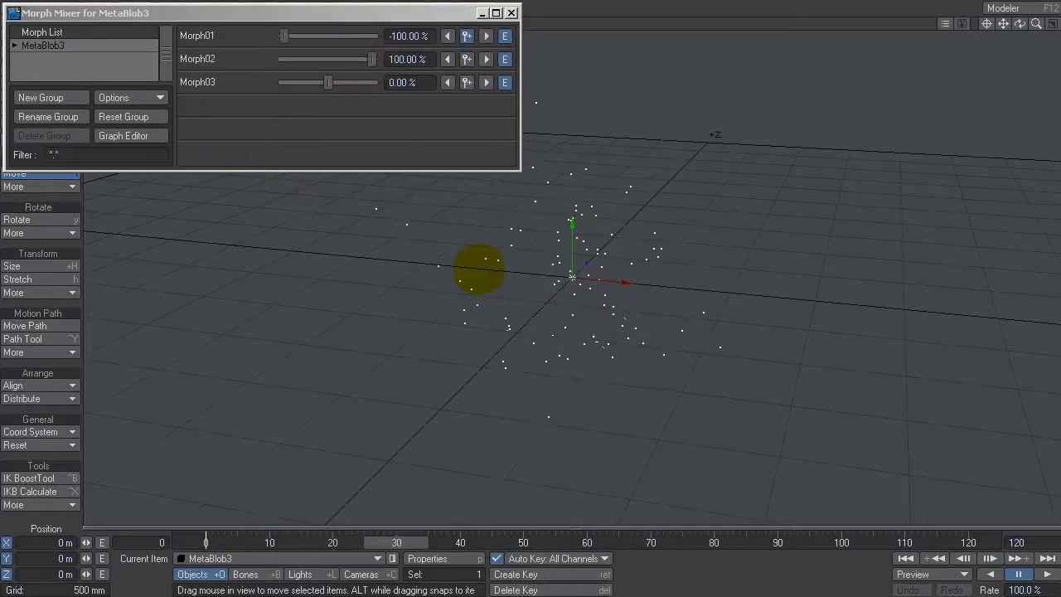
pyautogui.moveTo(478, 268); pyautogui.dragTo(391, 298)
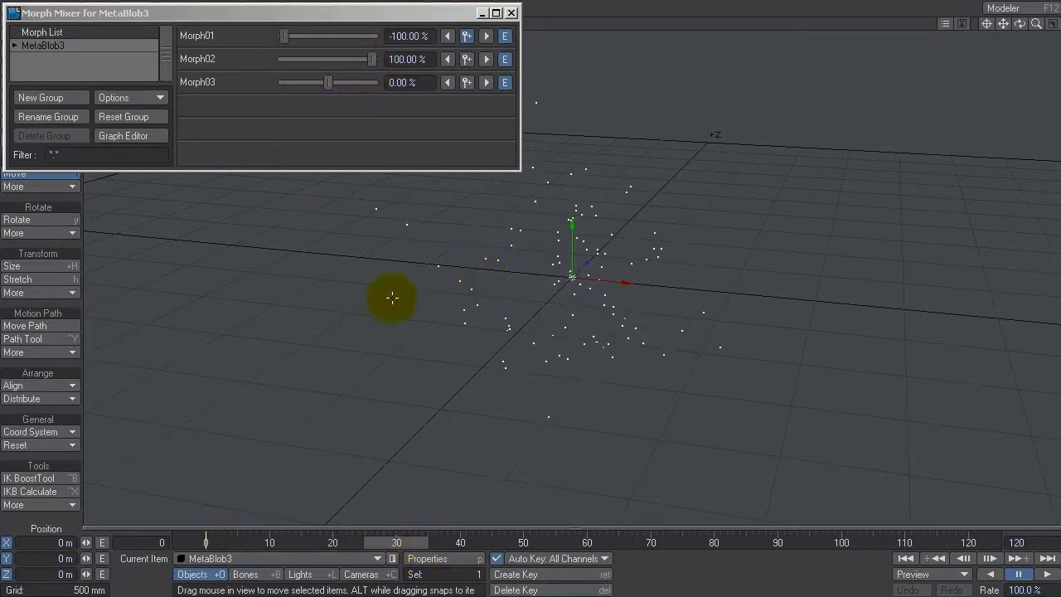
pyautogui.moveTo(373, 60); pyautogui.dragTo(371, 60)
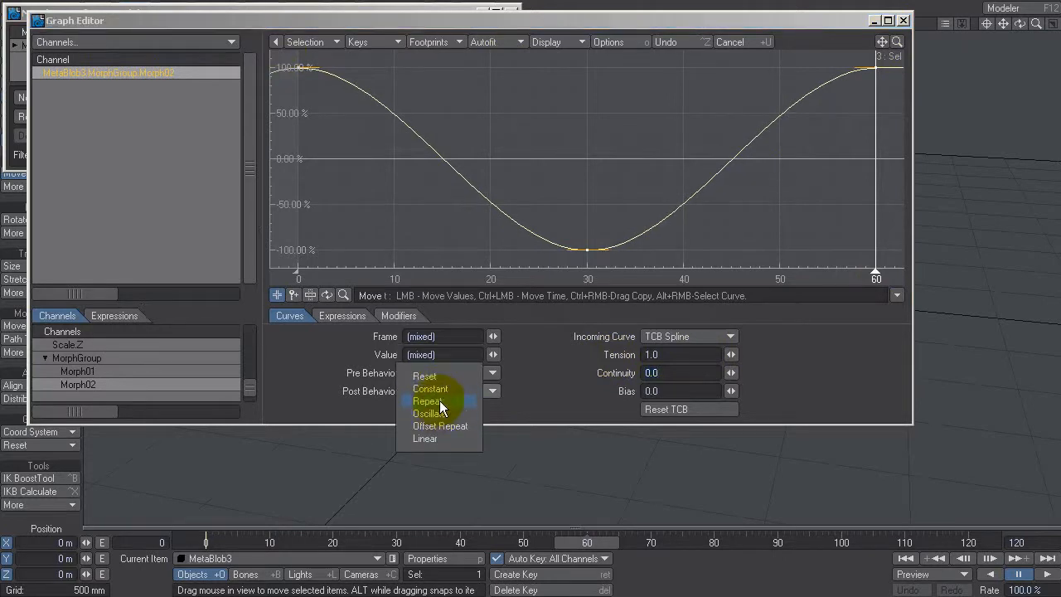
pyautogui.click(428, 399)
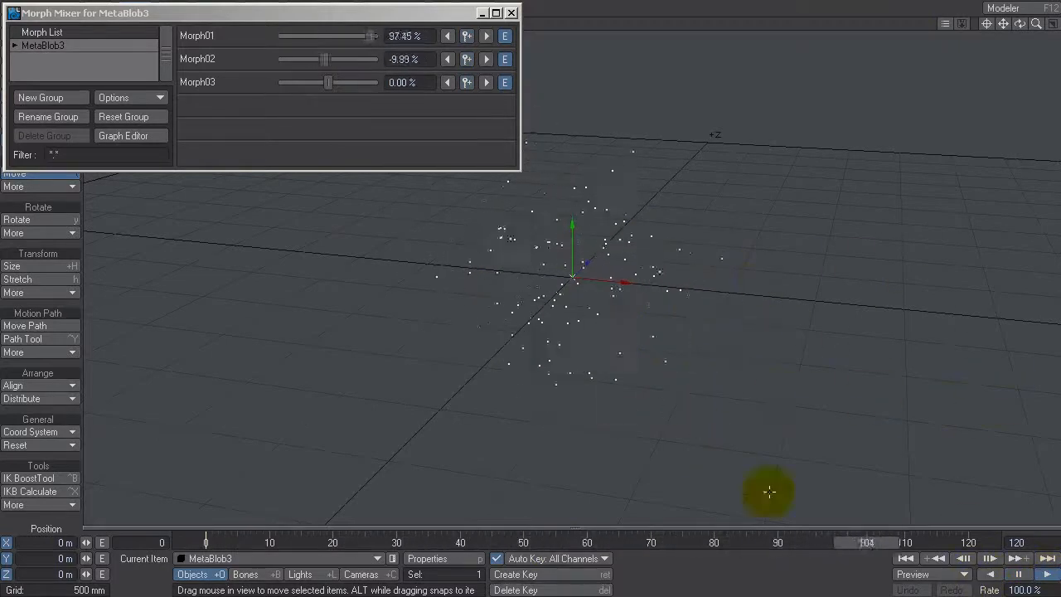
# Key Morph03 at -100% on frame 25 and 100% on frame 50.
pyautogui.click(1018, 573)
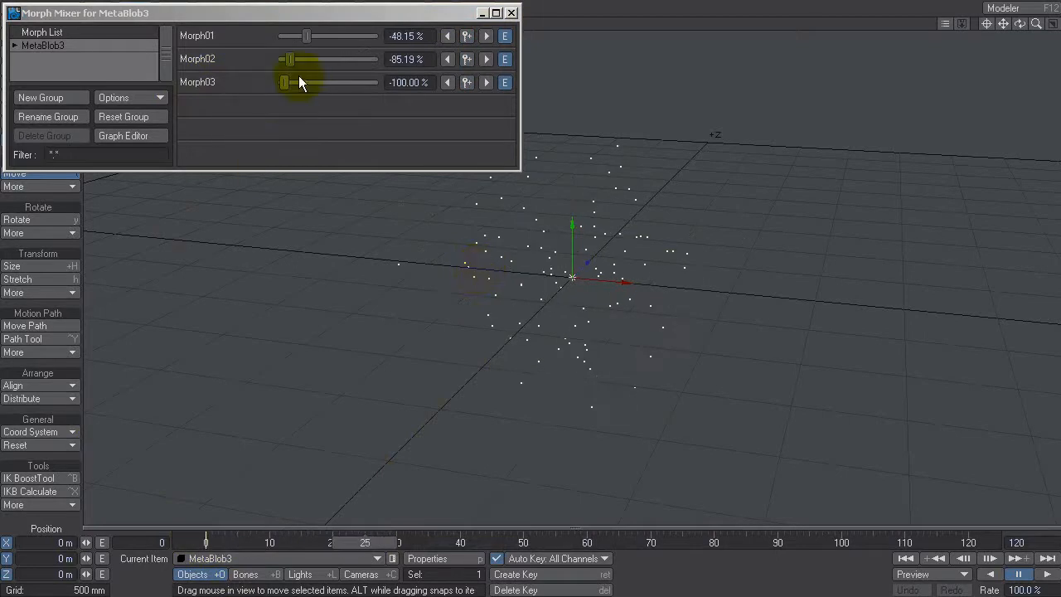
pyautogui.moveTo(285, 82); pyautogui.dragTo(371, 82)
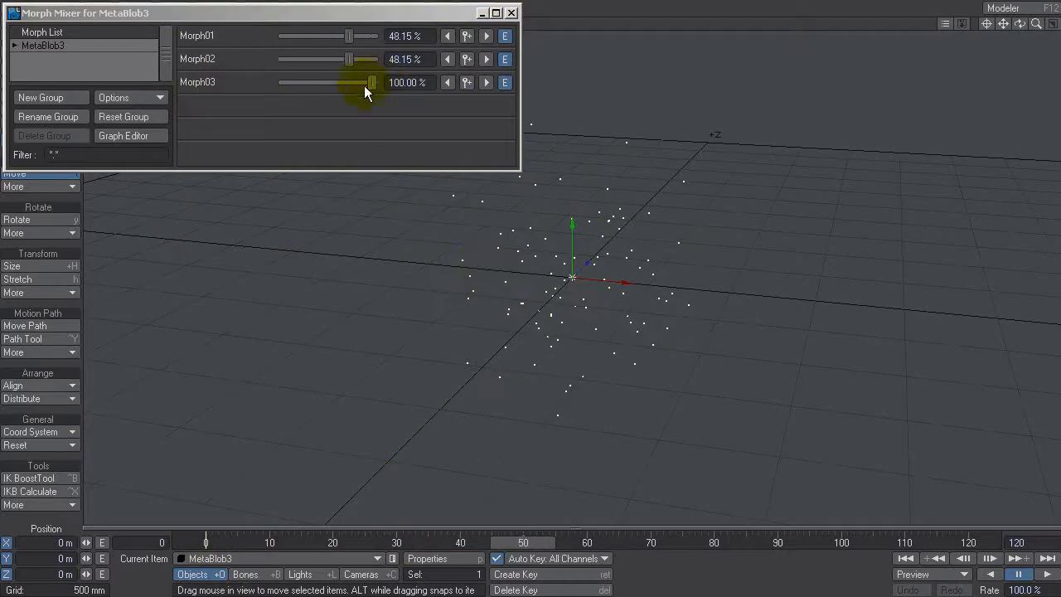
pyautogui.click(122, 136)
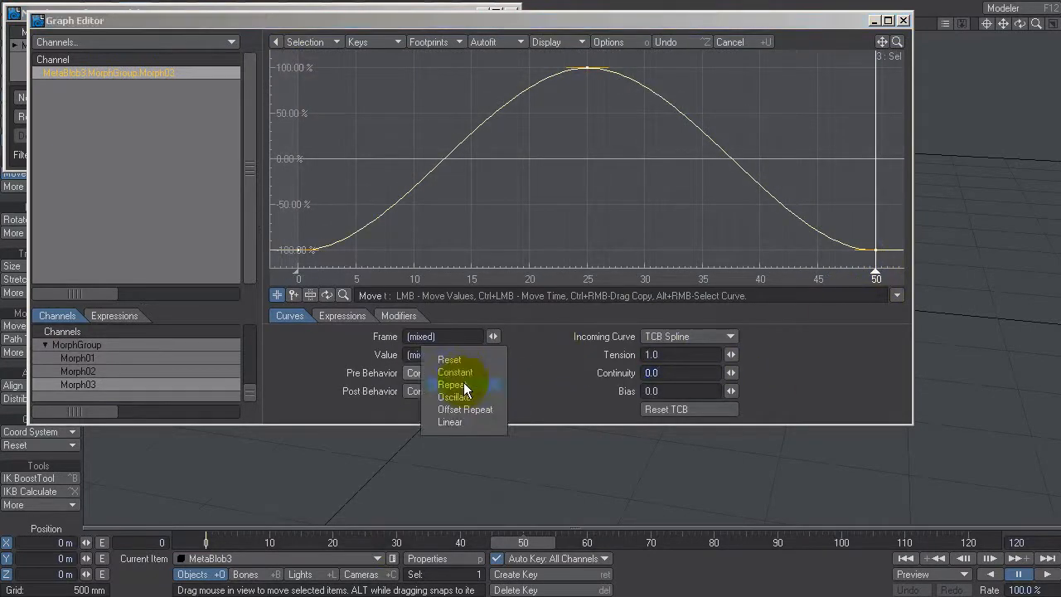
# Set the Morph03 curve's Post Behavior to Repeat so its cycle continues.
pyautogui.click(451, 385)
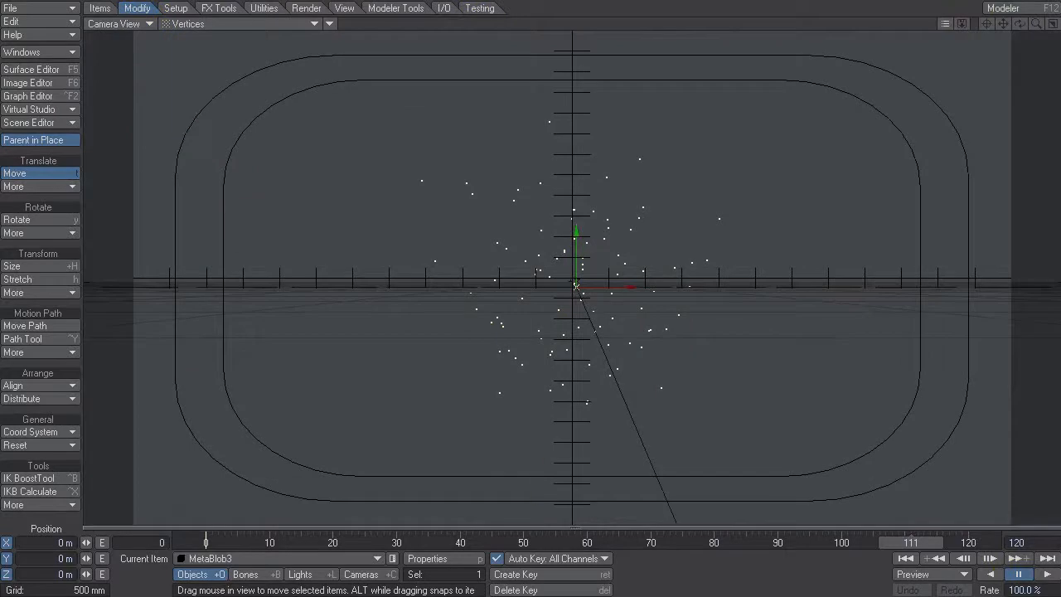
# With the Rotate tool and Auto Key on, rotate the point cloud to a new orientation.
pyautogui.click(987, 572)
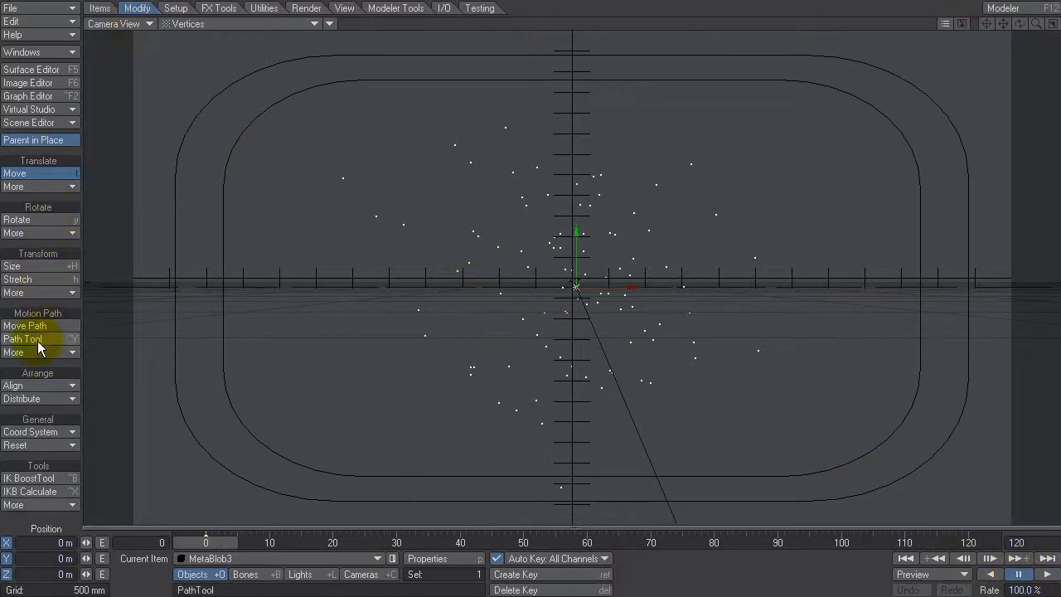
pyautogui.click(16, 219)
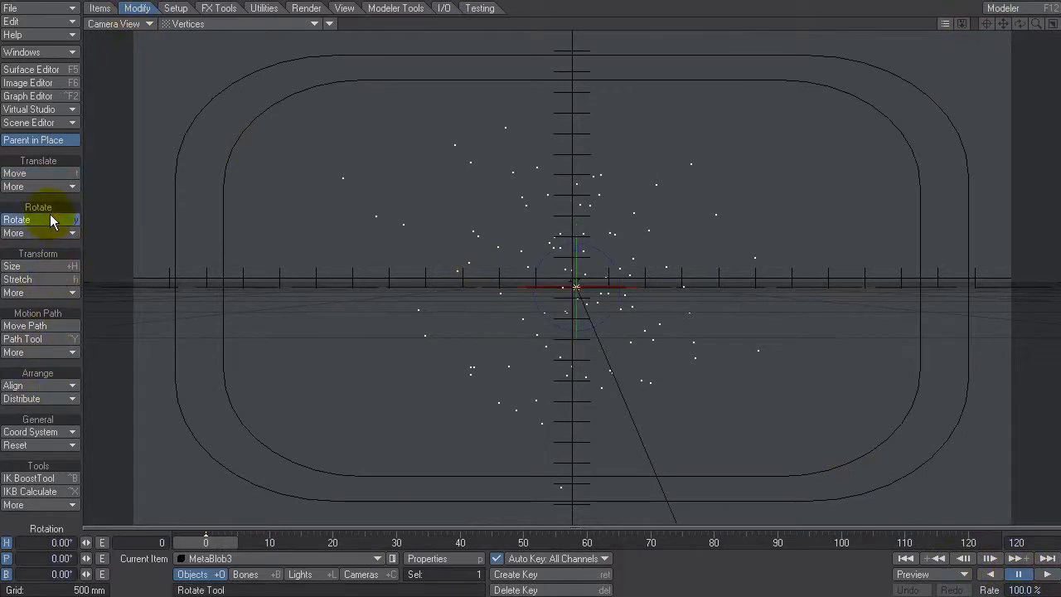
pyautogui.click(16, 219)
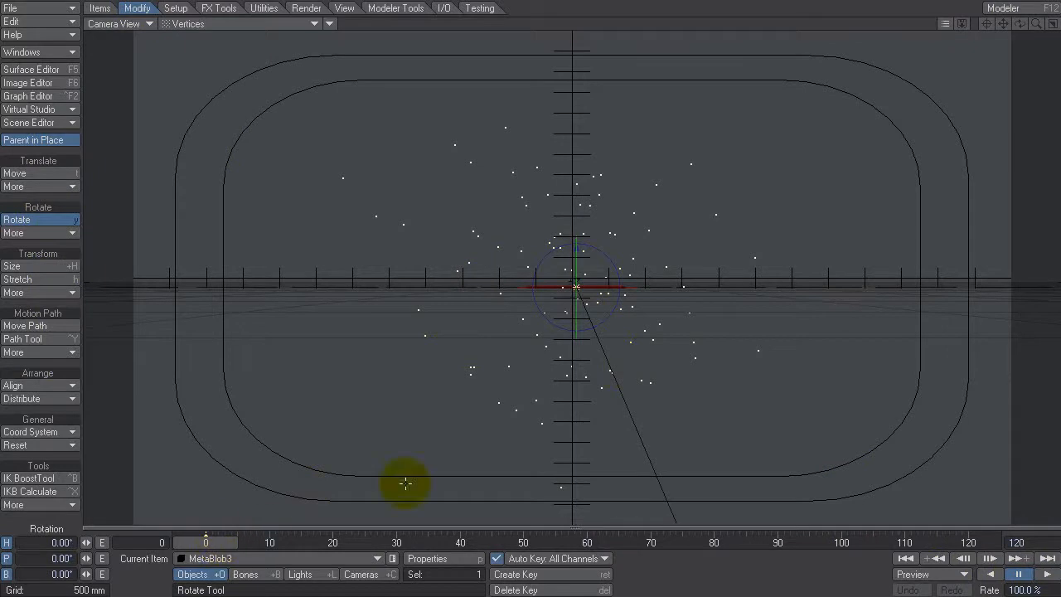
pyautogui.moveTo(406, 484); pyautogui.dragTo(596, 290)
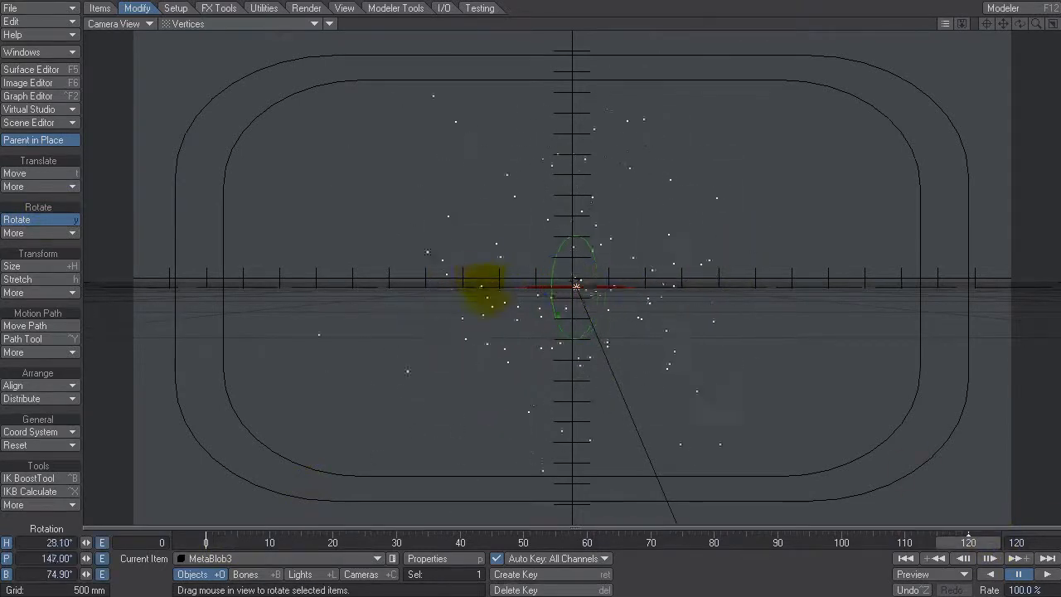
# Key random rotations of the point cloud at frames 120, 16, 64 and 114.
pyautogui.moveTo(497, 285); pyautogui.dragTo(721, 169)
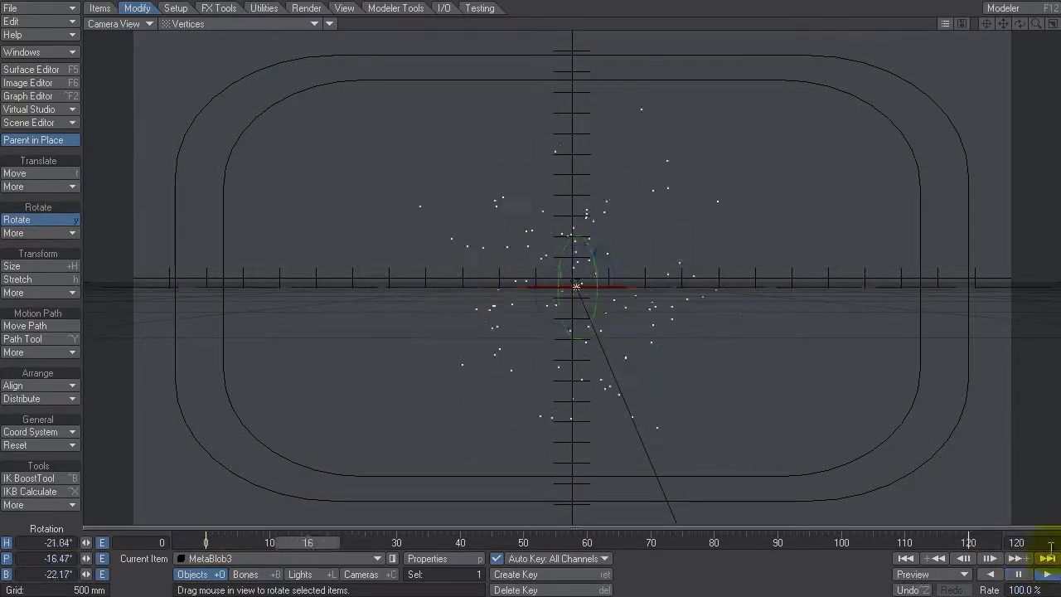
pyautogui.moveTo(577, 289); pyautogui.dragTo(520, 239)
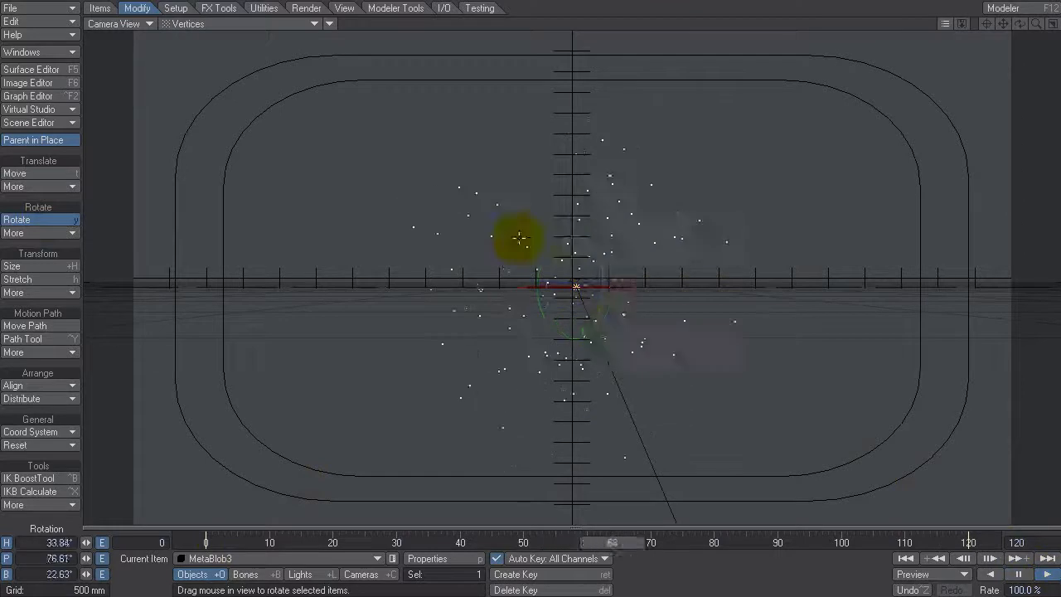
pyautogui.moveTo(521, 238); pyautogui.dragTo(461, 358)
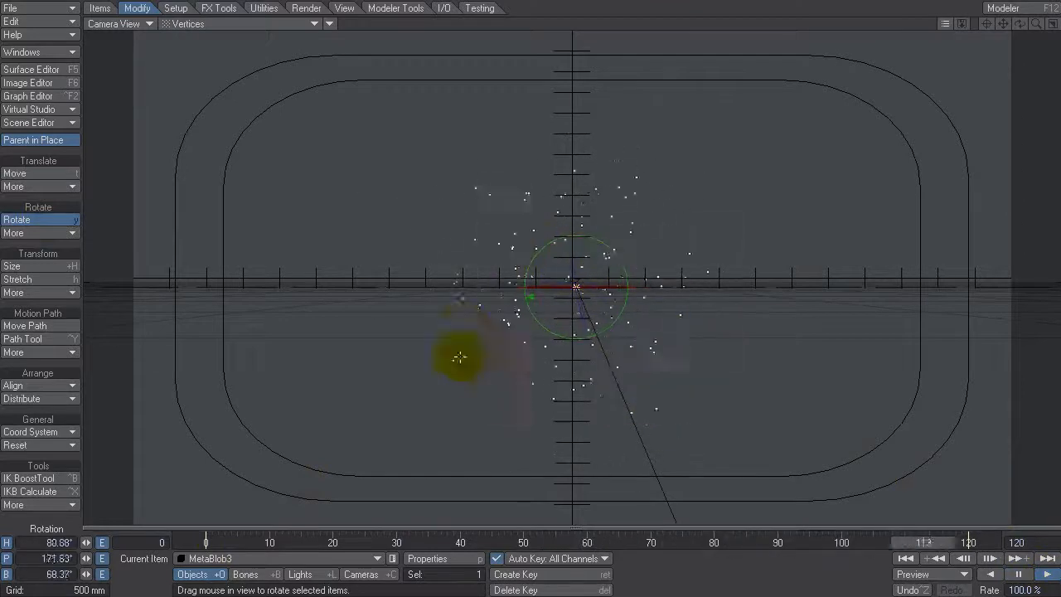
pyautogui.moveTo(461, 358); pyautogui.dragTo(417, 295)
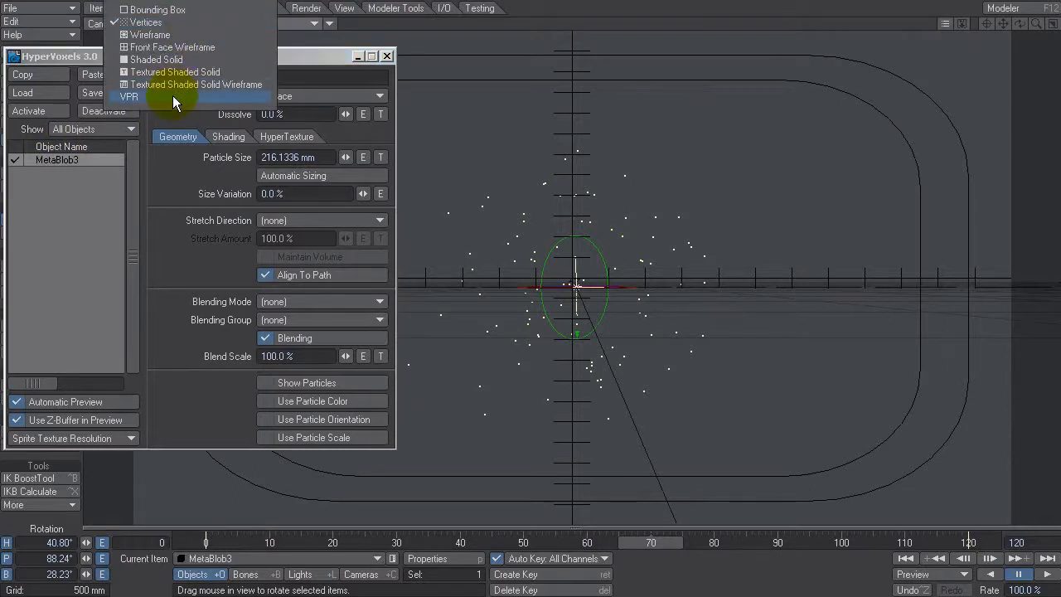
# Render MetaBlob3 live in VPR as merged metablobs with 400 mm particles and 100% size variation.
pyautogui.click(129, 96)
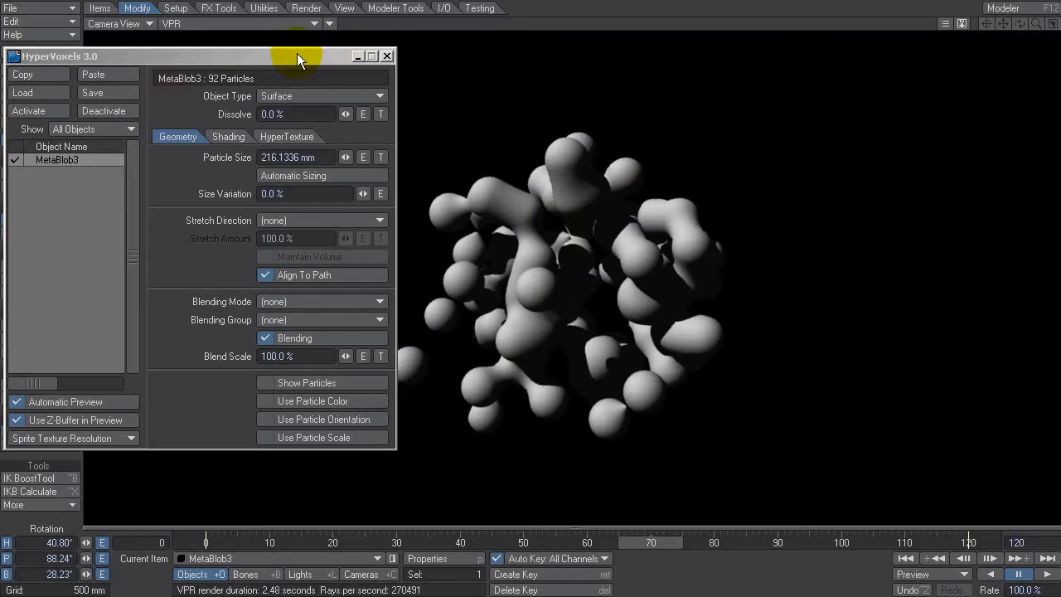
pyautogui.moveTo(199, 113)
pyautogui.write('400')
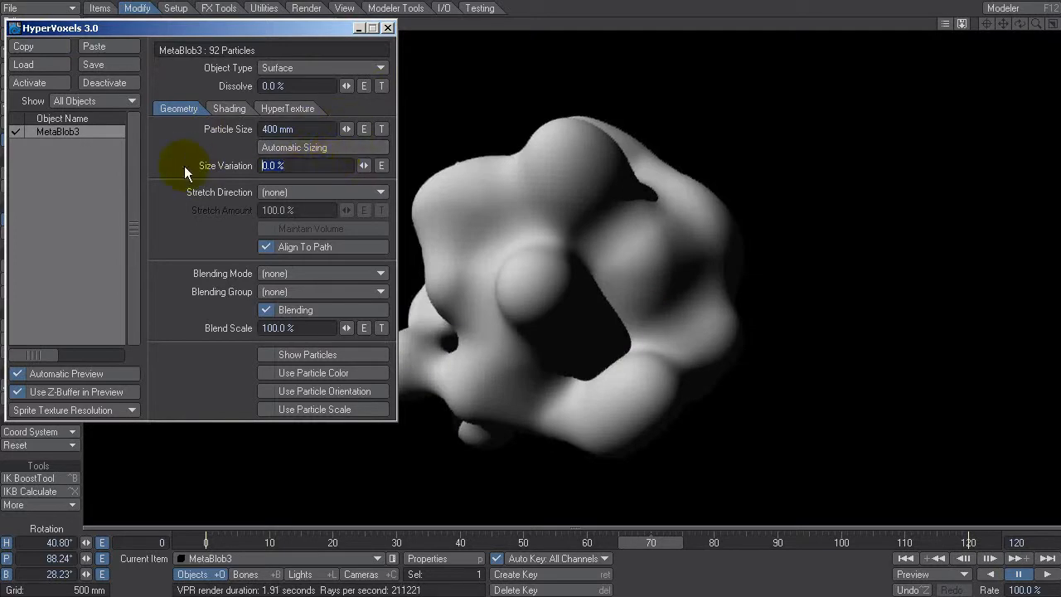
pyautogui.write('1000')
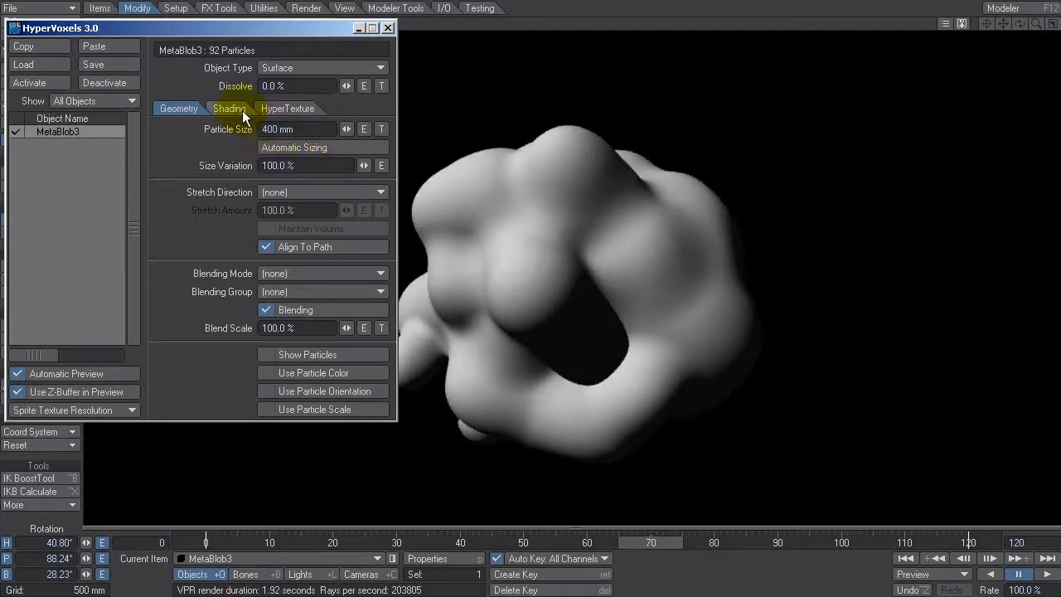
# Set the blob surface colour in Shading > Basic to light blue (91, 173, 255).
pyautogui.click(228, 109)
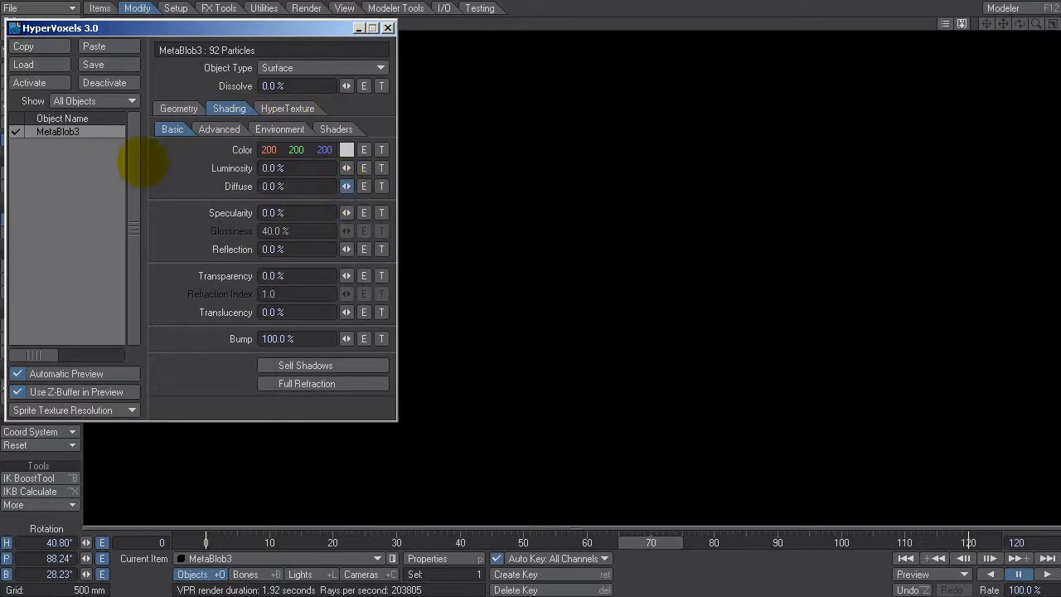
pyautogui.click(347, 149)
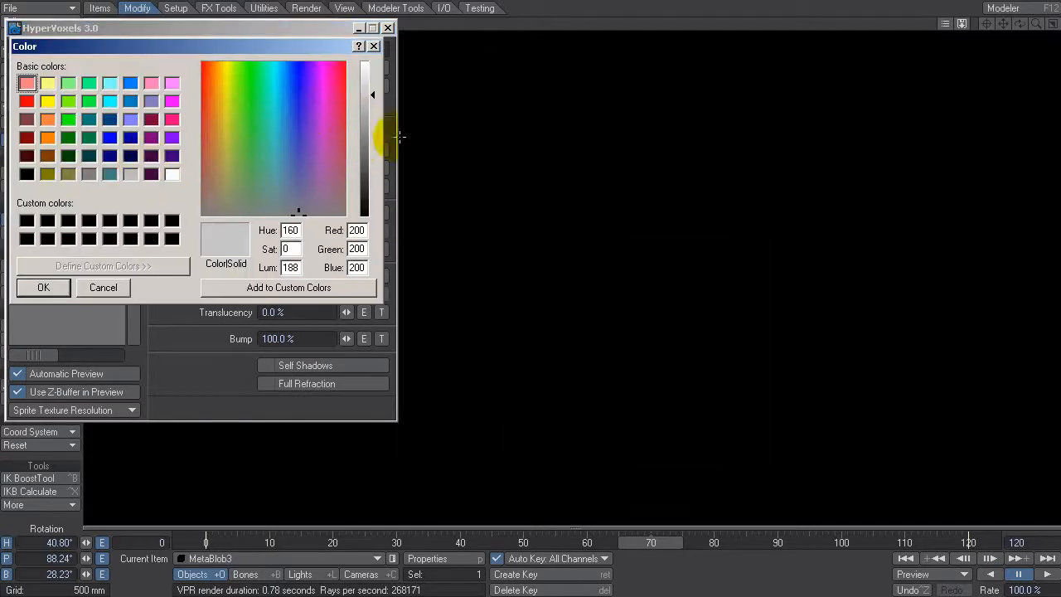
pyautogui.click(320, 108)
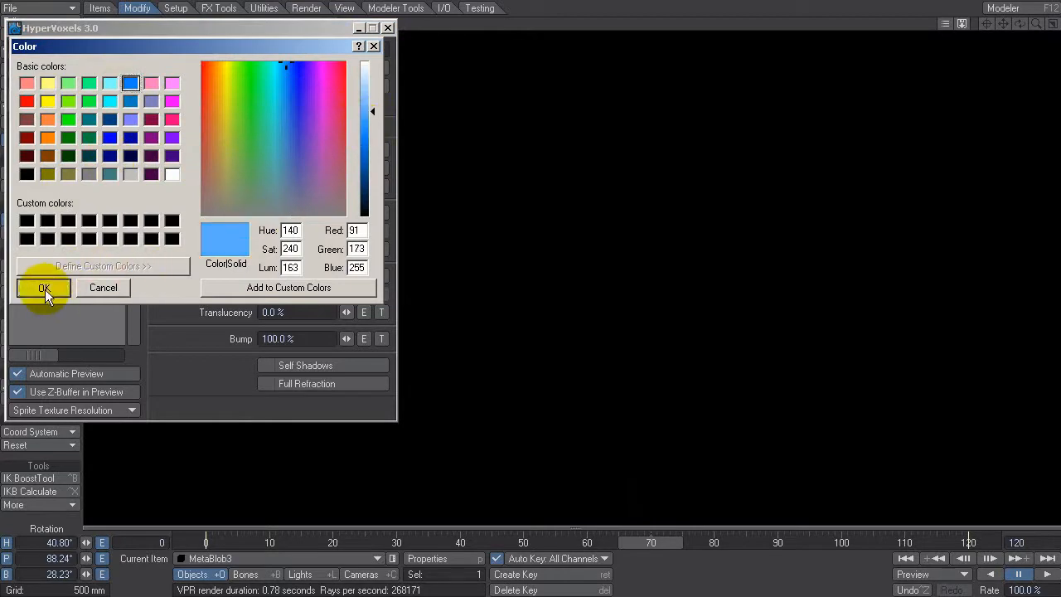
pyautogui.click(43, 289)
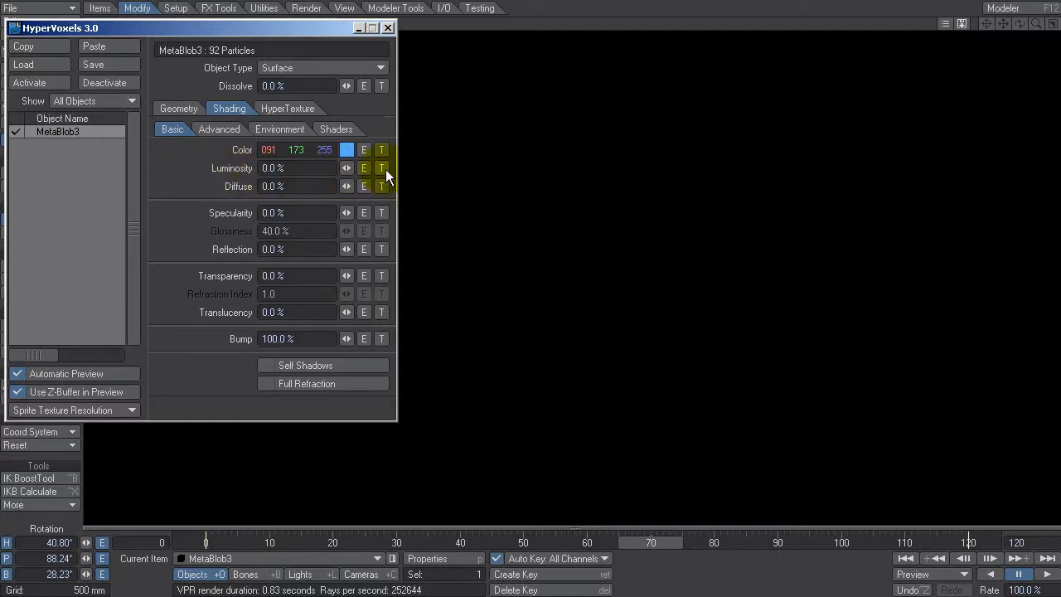
# Drive Luminosity with an incidence-angle gradient, darkened at the end so only the edges glow.
pyautogui.click(382, 167)
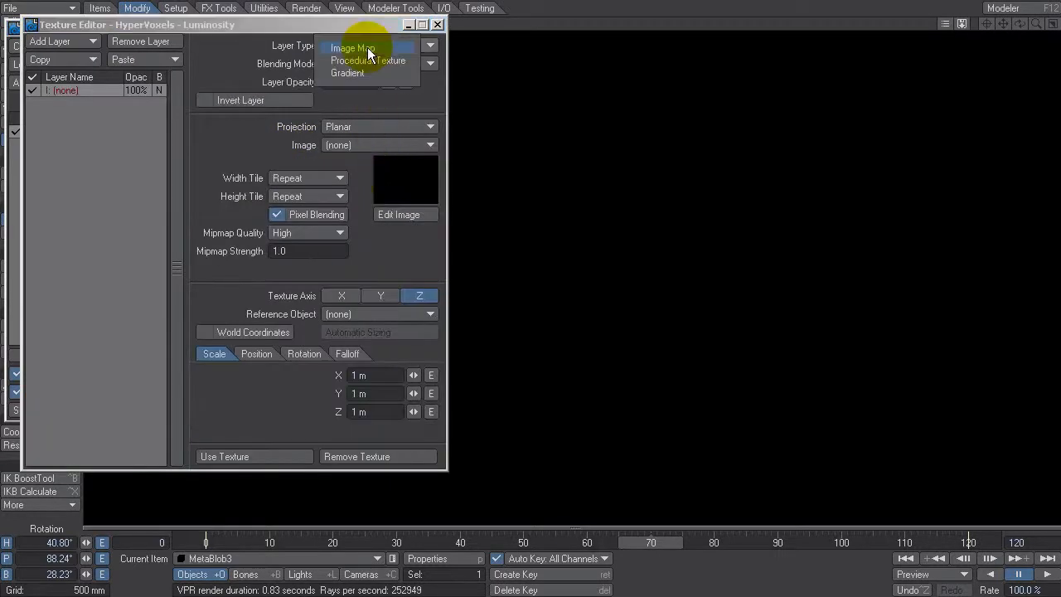
pyautogui.click(345, 71)
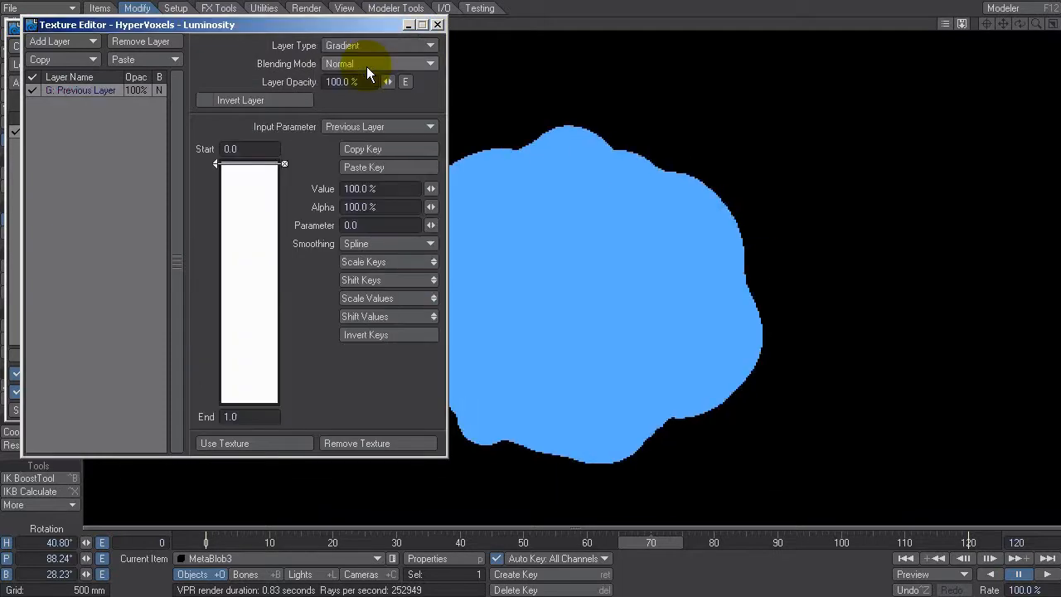
pyautogui.click(378, 126)
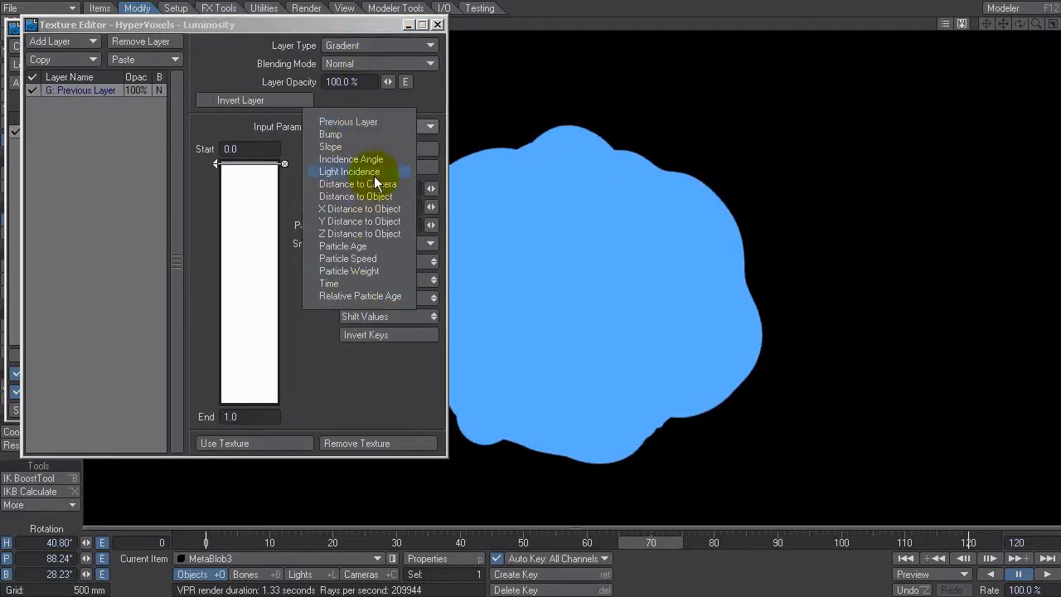
pyautogui.click(351, 159)
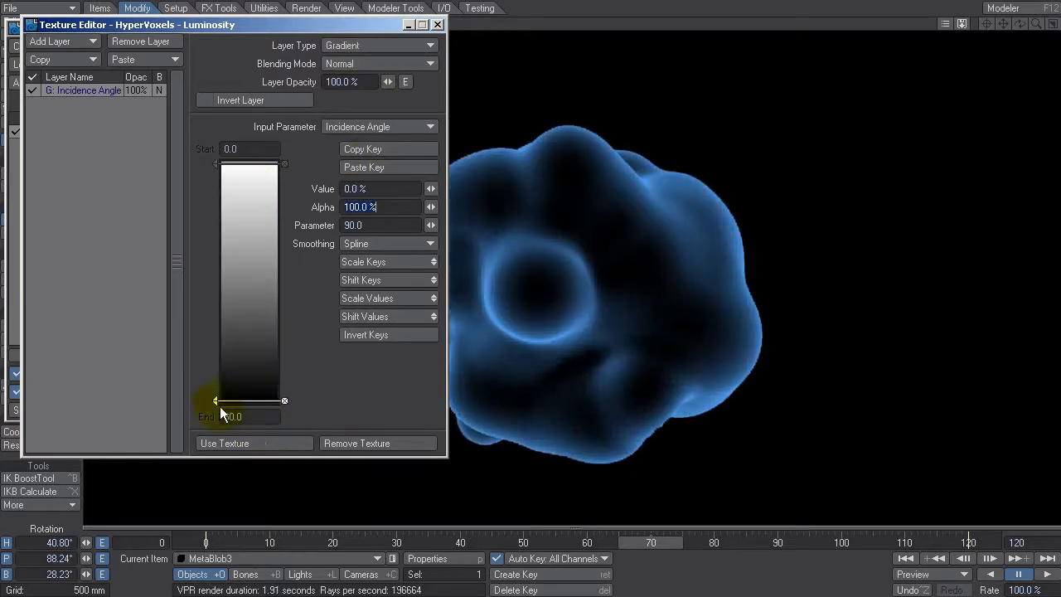
pyautogui.moveTo(215, 400); pyautogui.dragTo(216, 332)
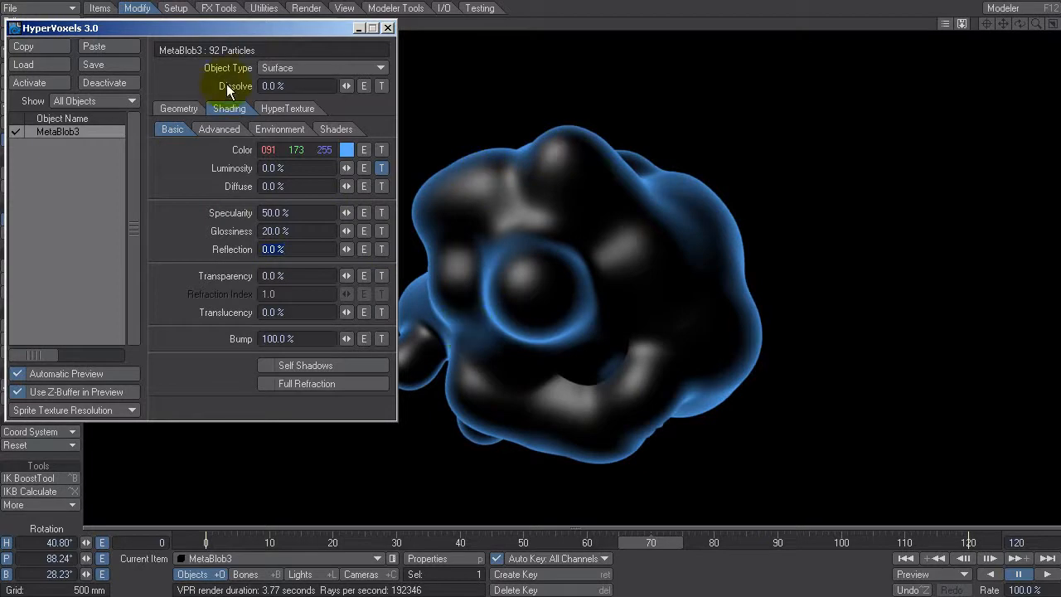
# Set Specularity 50%, Glossiness 20% and Color Highlights 100% on the Advanced tab.
pyautogui.click(218, 129)
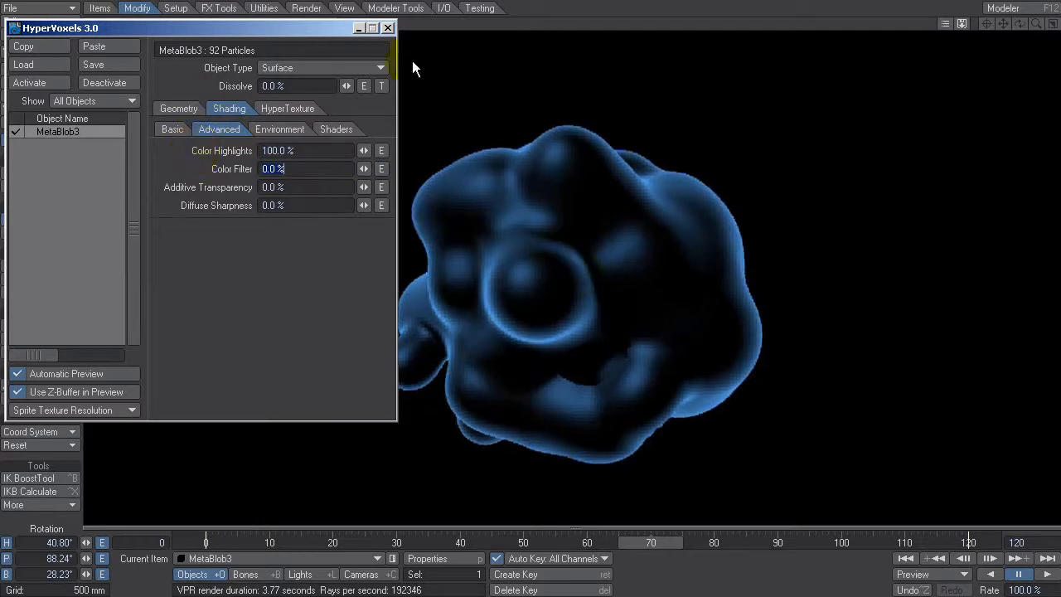
pyautogui.click(388, 29)
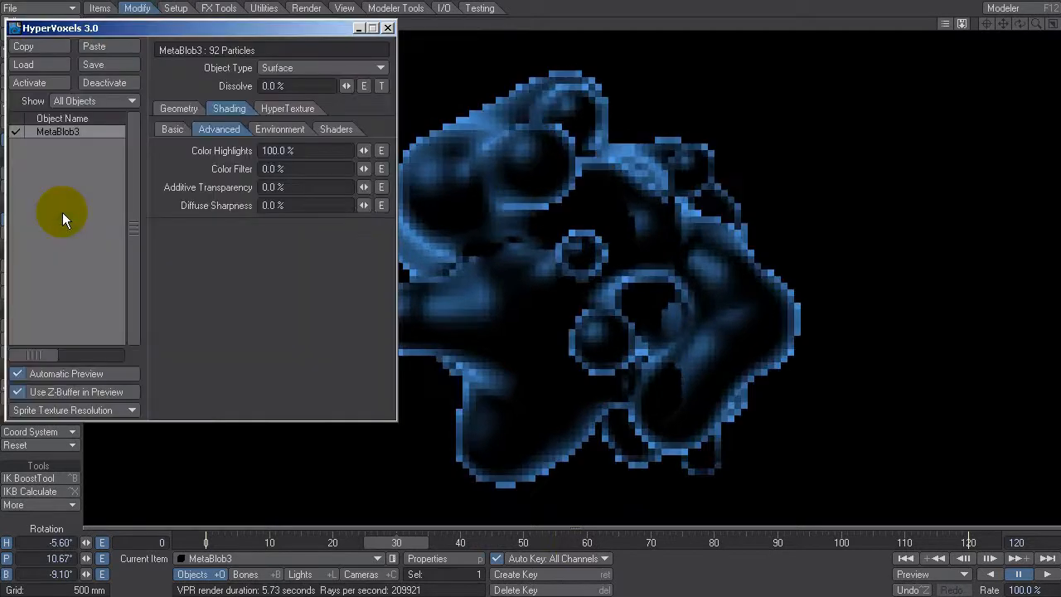
# Reduce the HyperVoxel Blend Scale from 100% to 60% and then 50%.
pyautogui.click(179, 109)
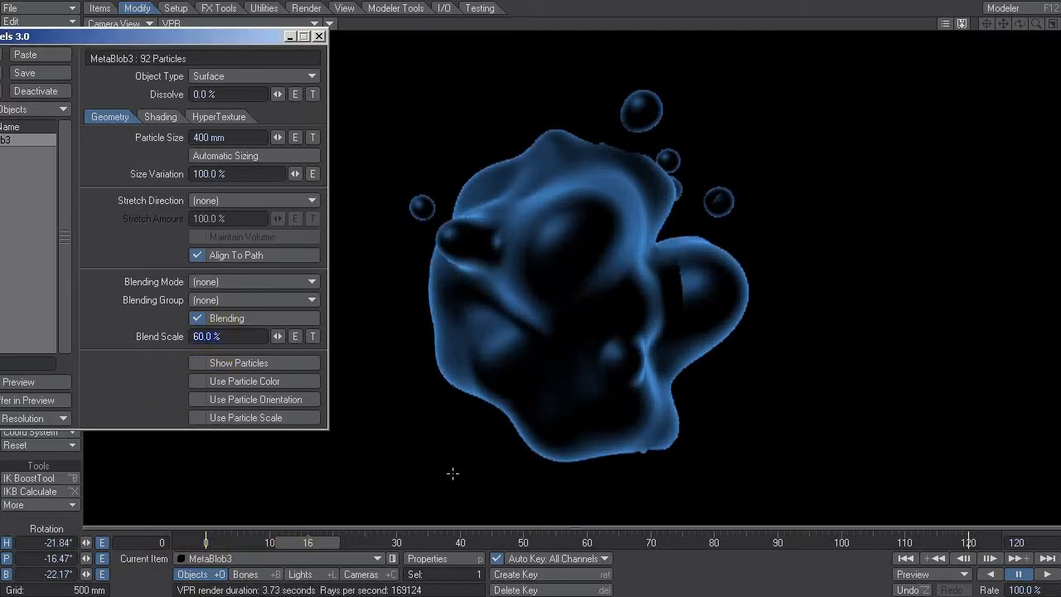
pyautogui.click(276, 337)
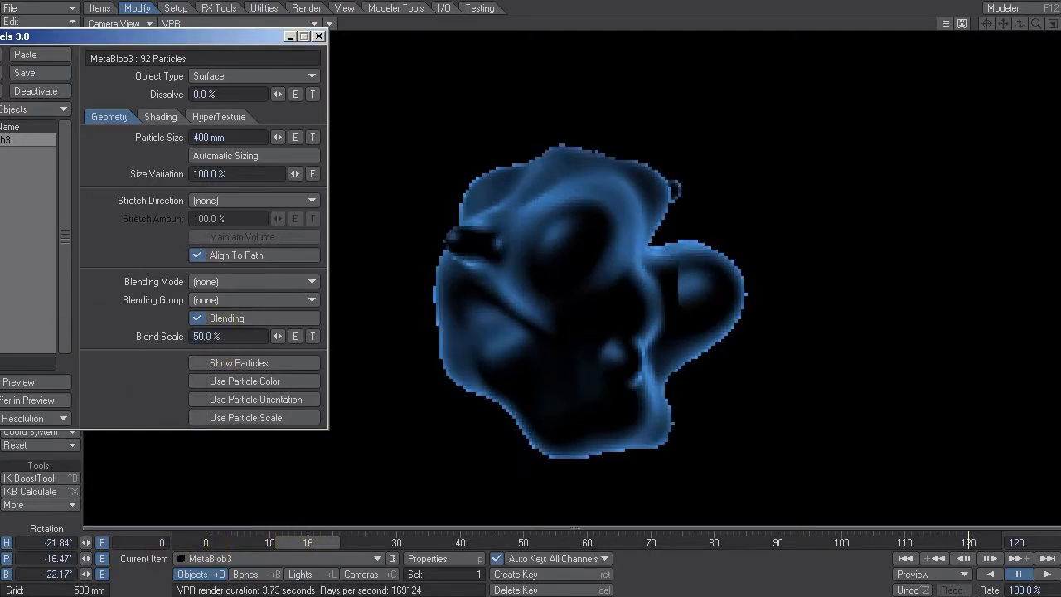